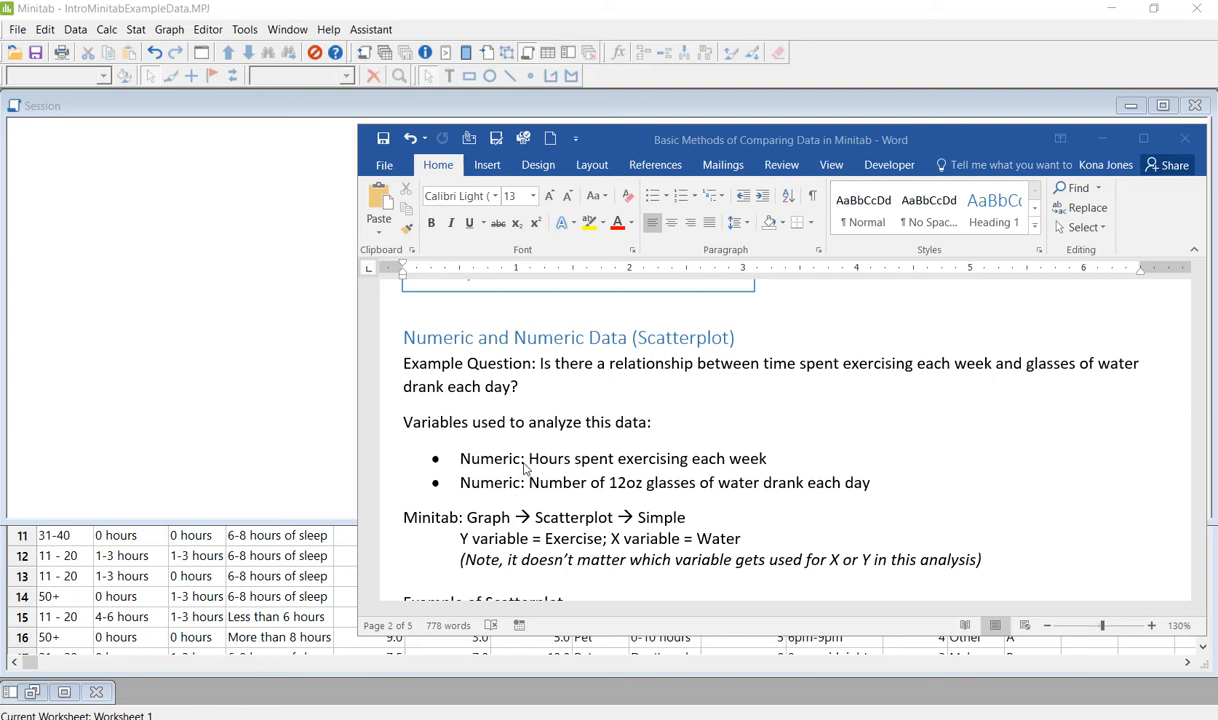
pyautogui.moveTo(528, 380)
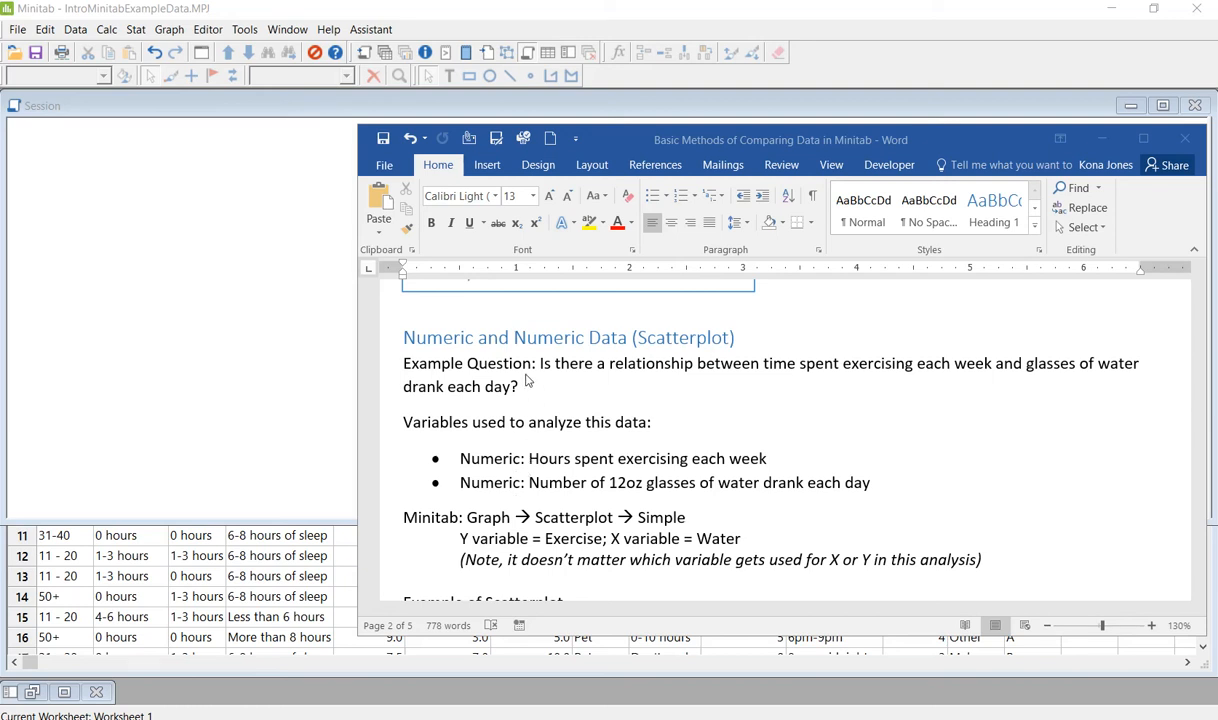
pyautogui.moveTo(560, 350)
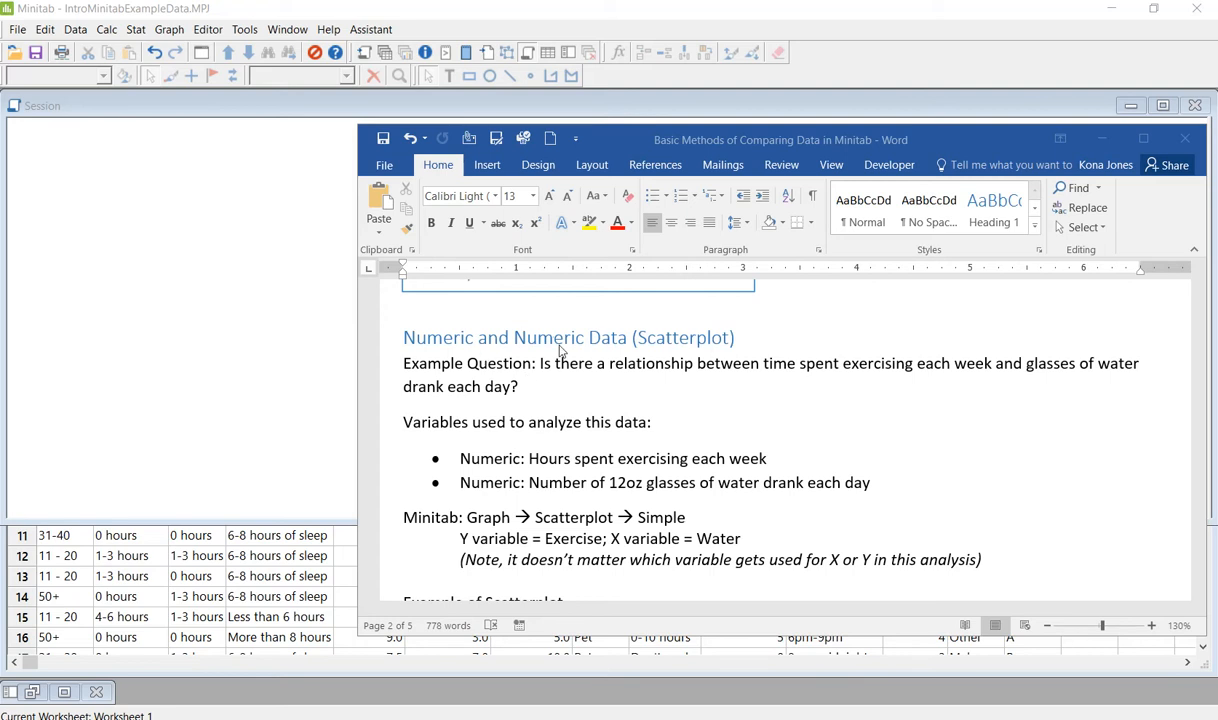
pyautogui.moveTo(653, 351)
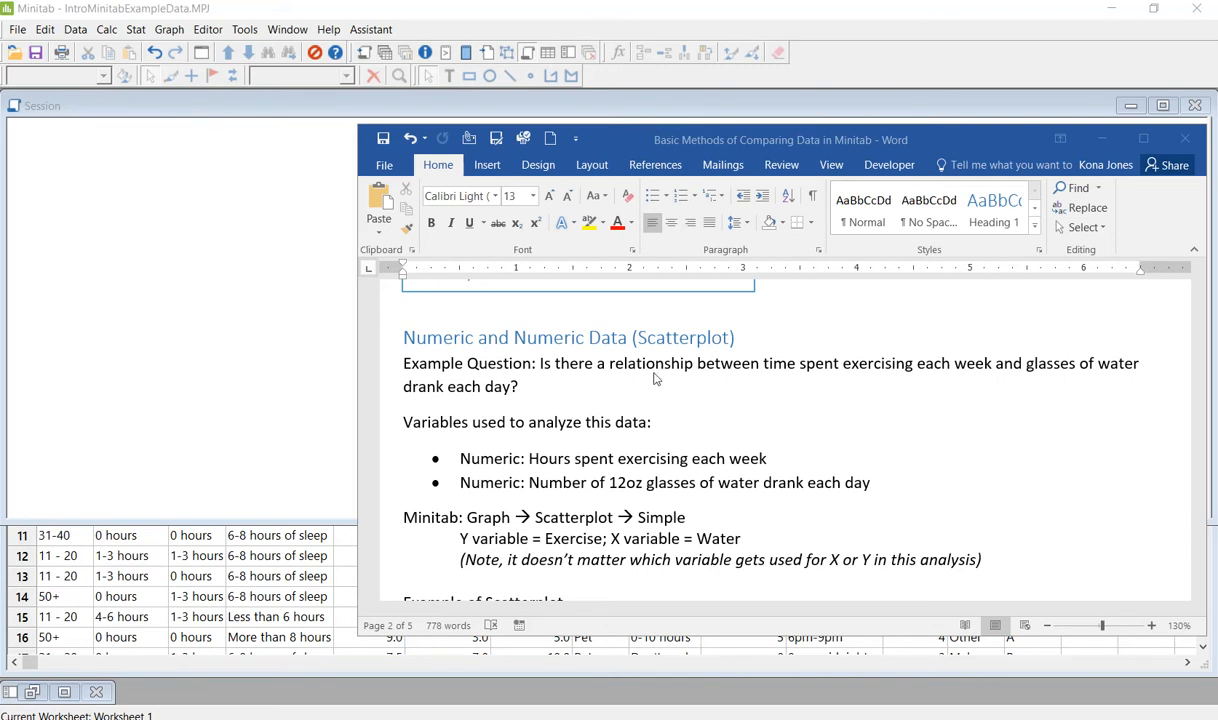
pyautogui.moveTo(545, 377)
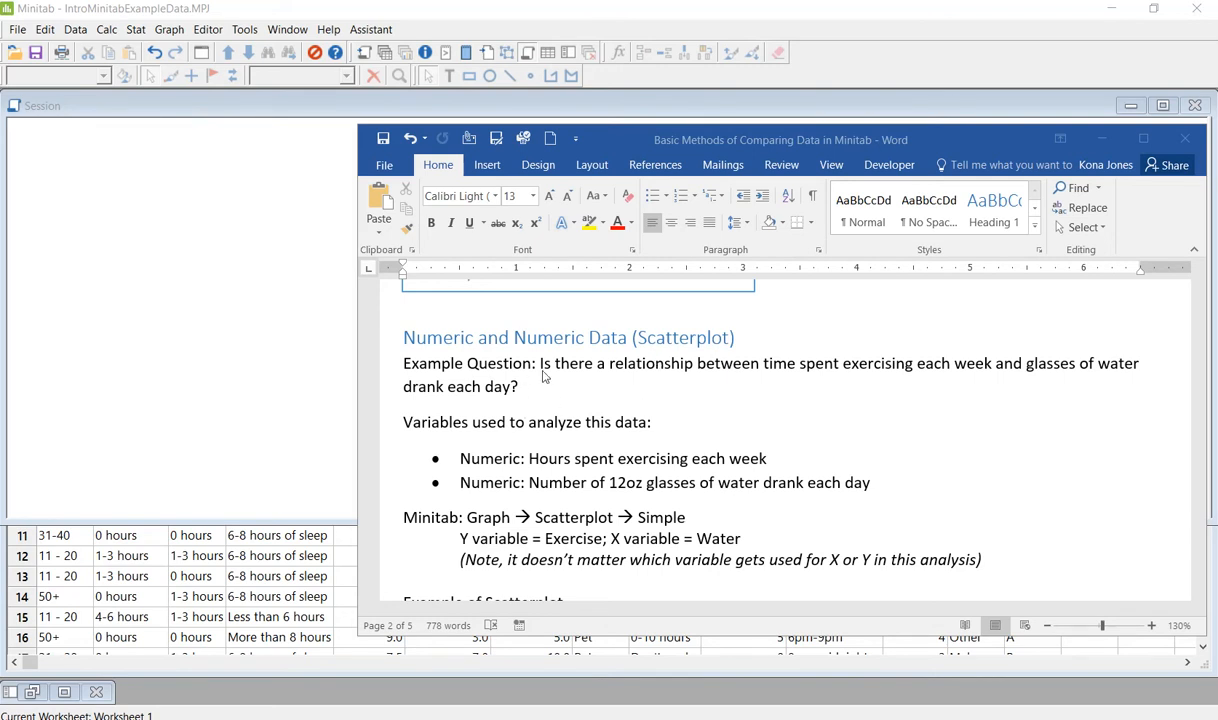
pyautogui.moveTo(672, 372)
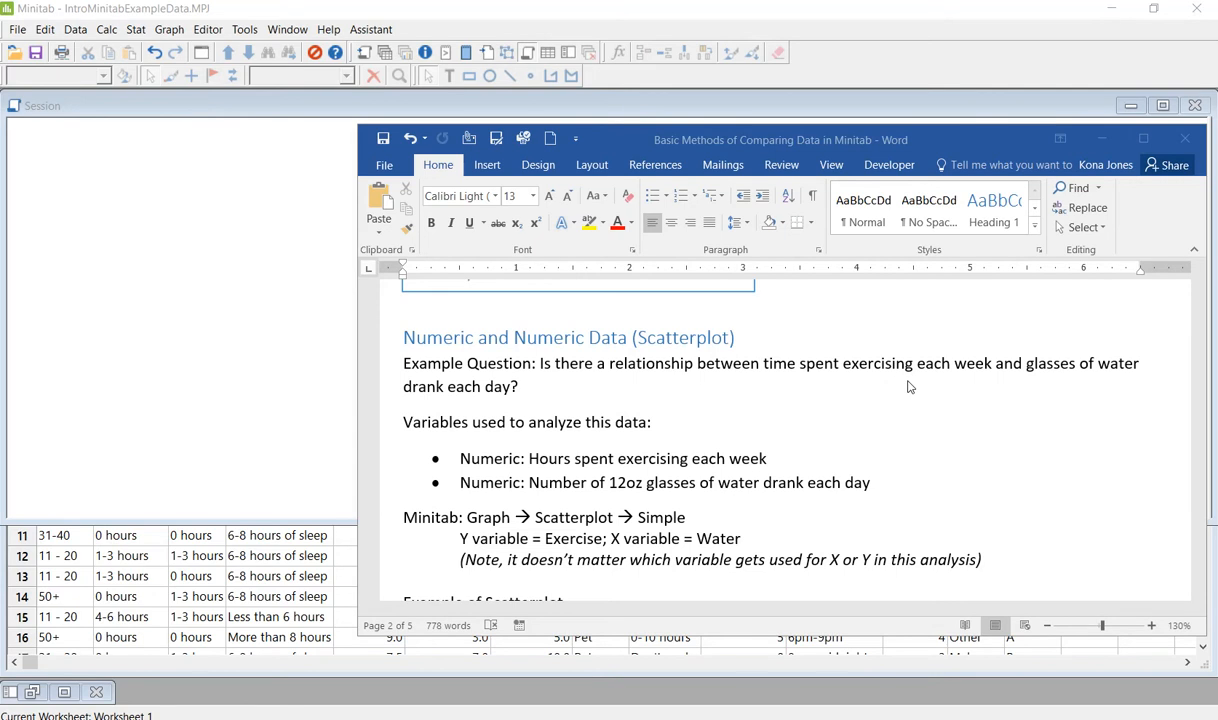
# - Scroll the Word notes, then open Minitab's Graph > Scatterplot gallery
pyautogui.scroll(-3)
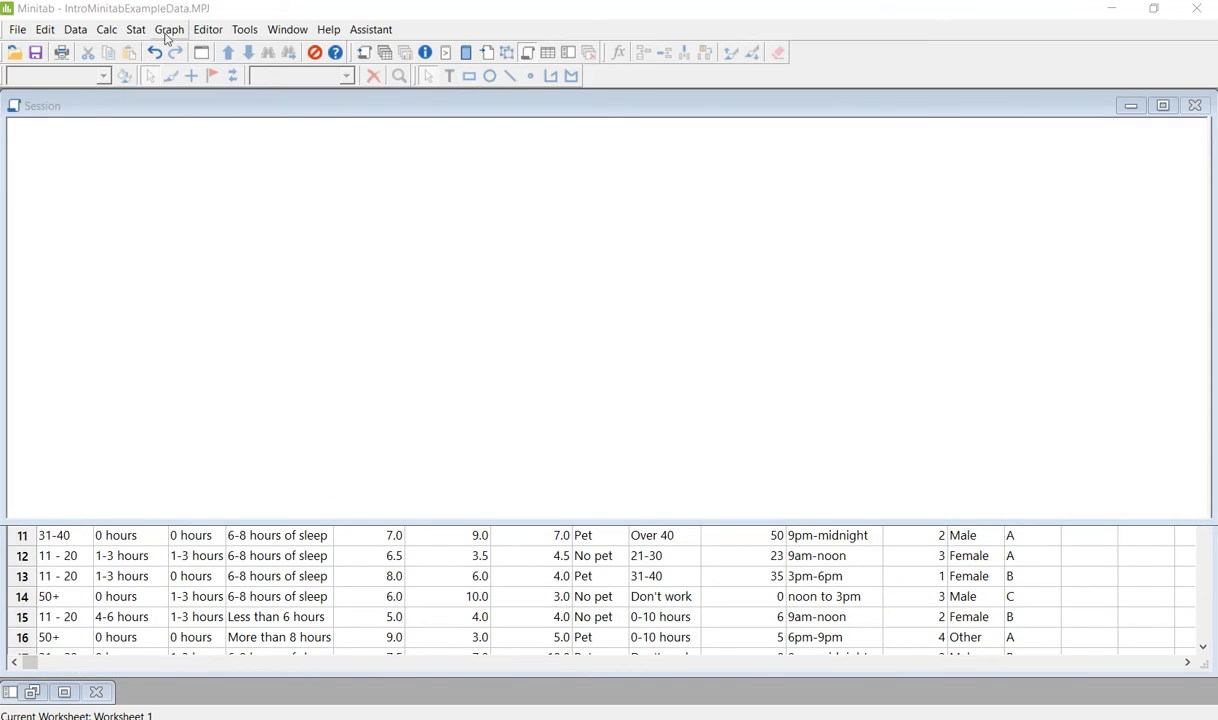
pyautogui.click(169, 29)
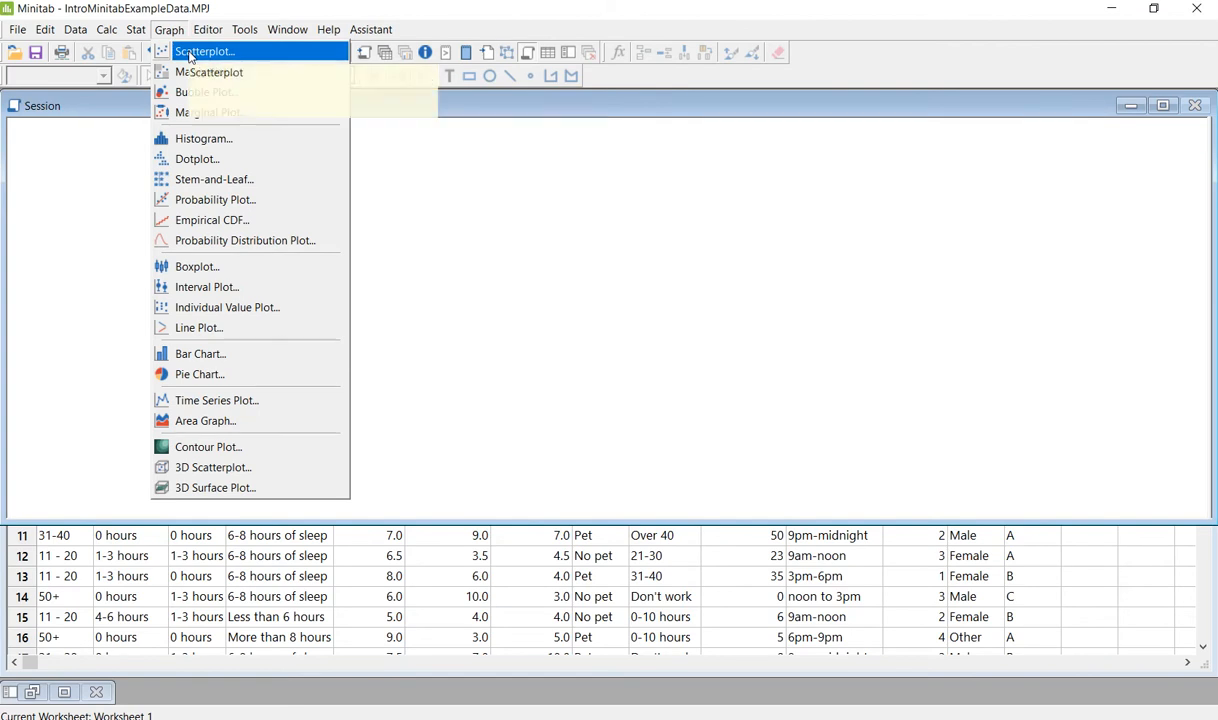
pyautogui.click(210, 50)
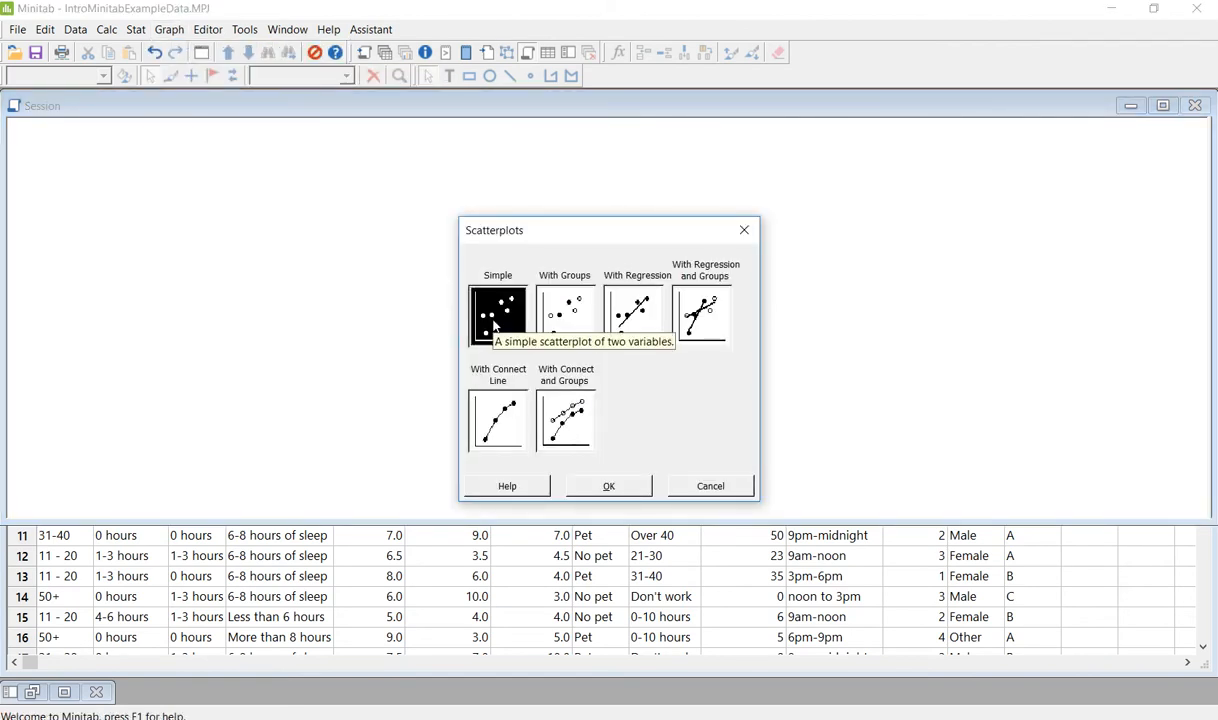
pyautogui.moveTo(530, 393)
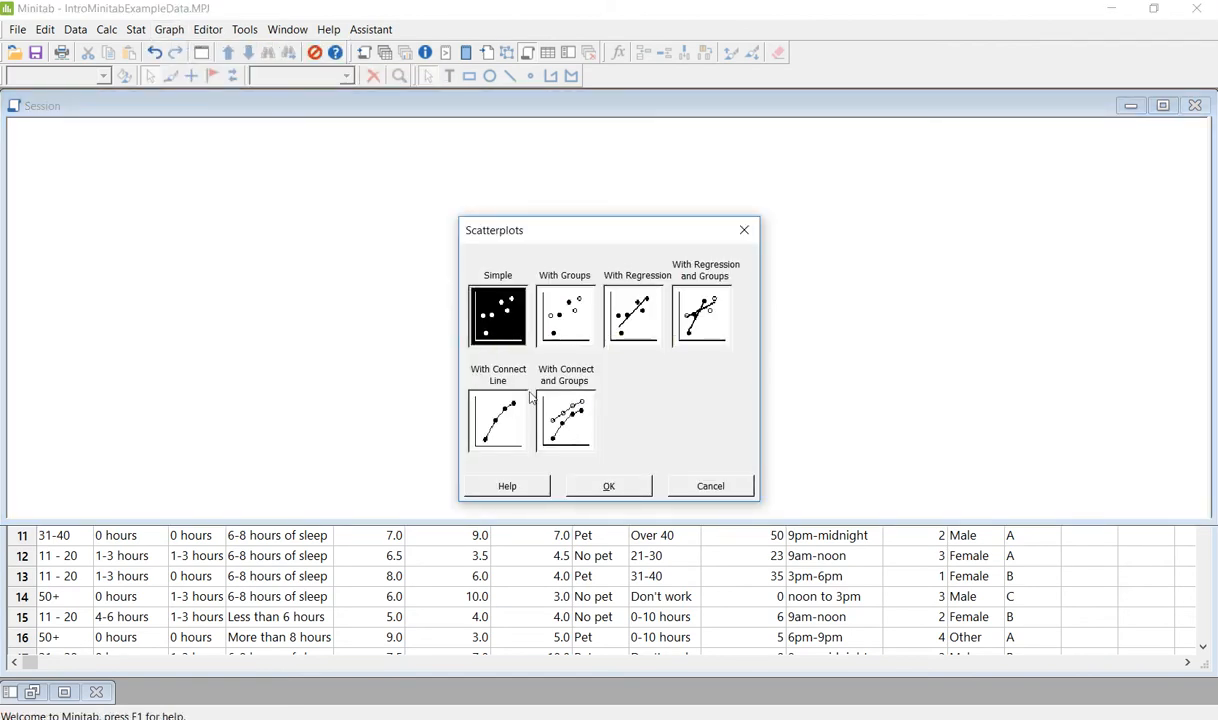
# - Choose Simple scatterplot with C6 Hours Exercise as Y and C7 Glasses Water as X
pyautogui.click(608, 486)
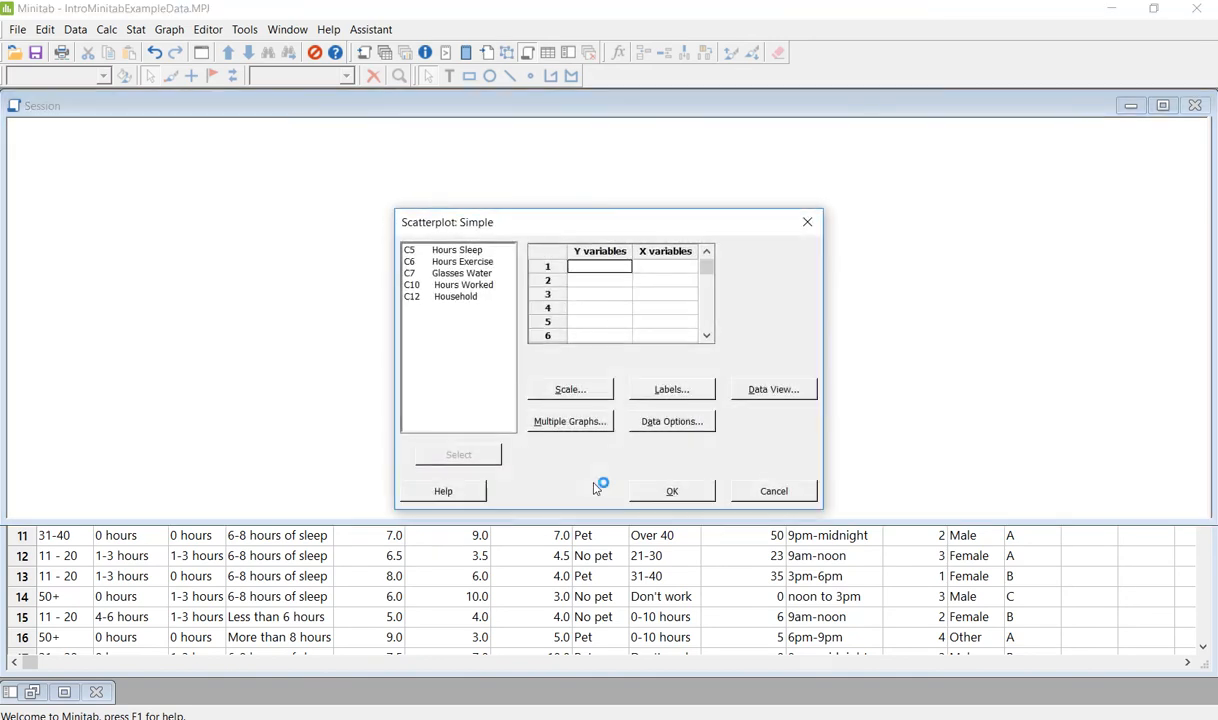
pyautogui.click(599, 265)
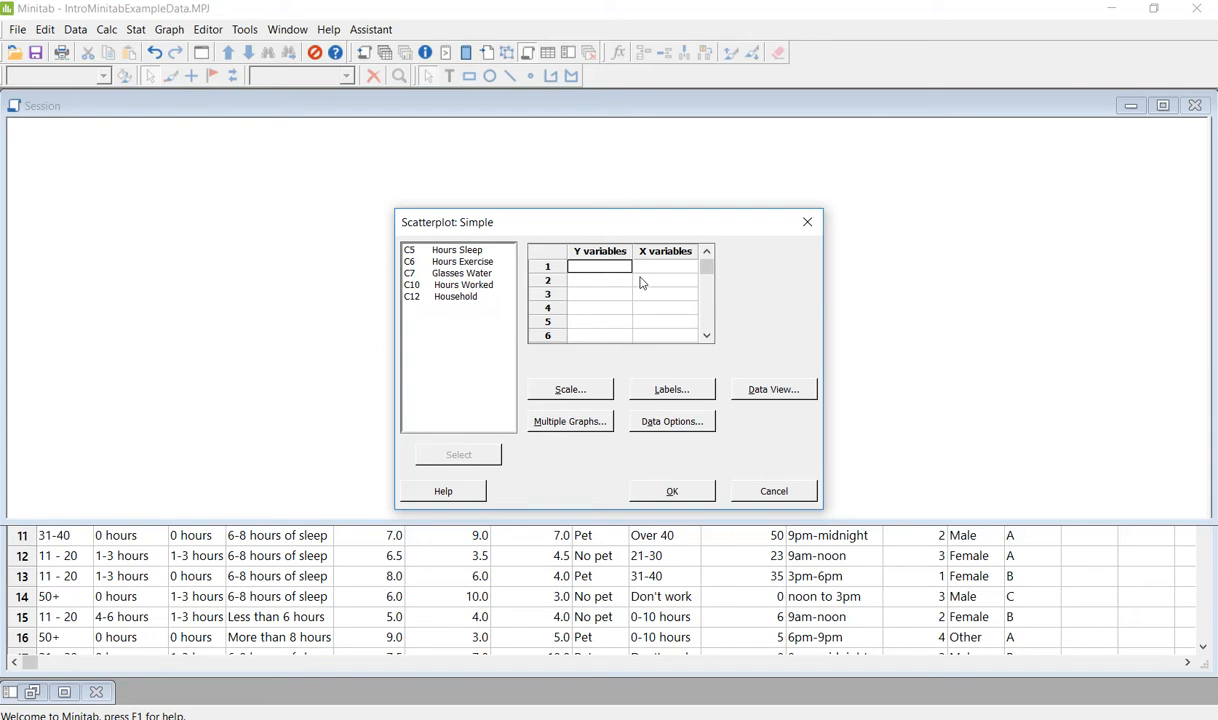
pyautogui.moveTo(511, 287)
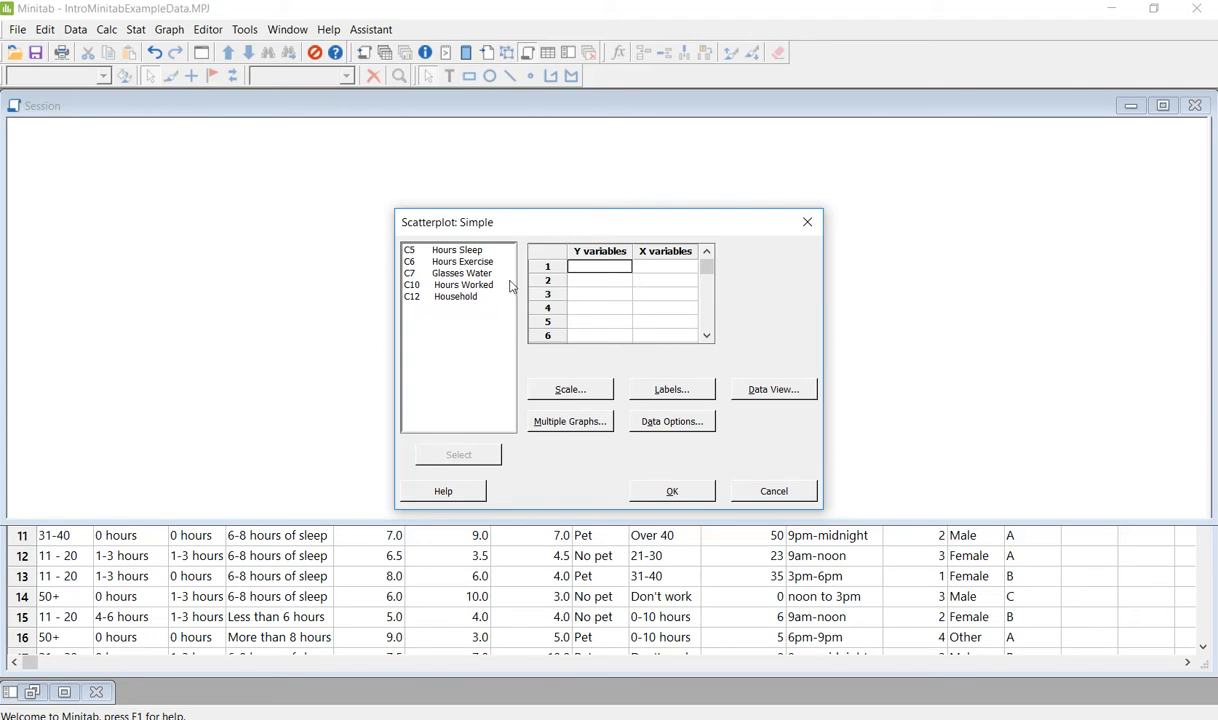
pyautogui.moveTo(506, 288)
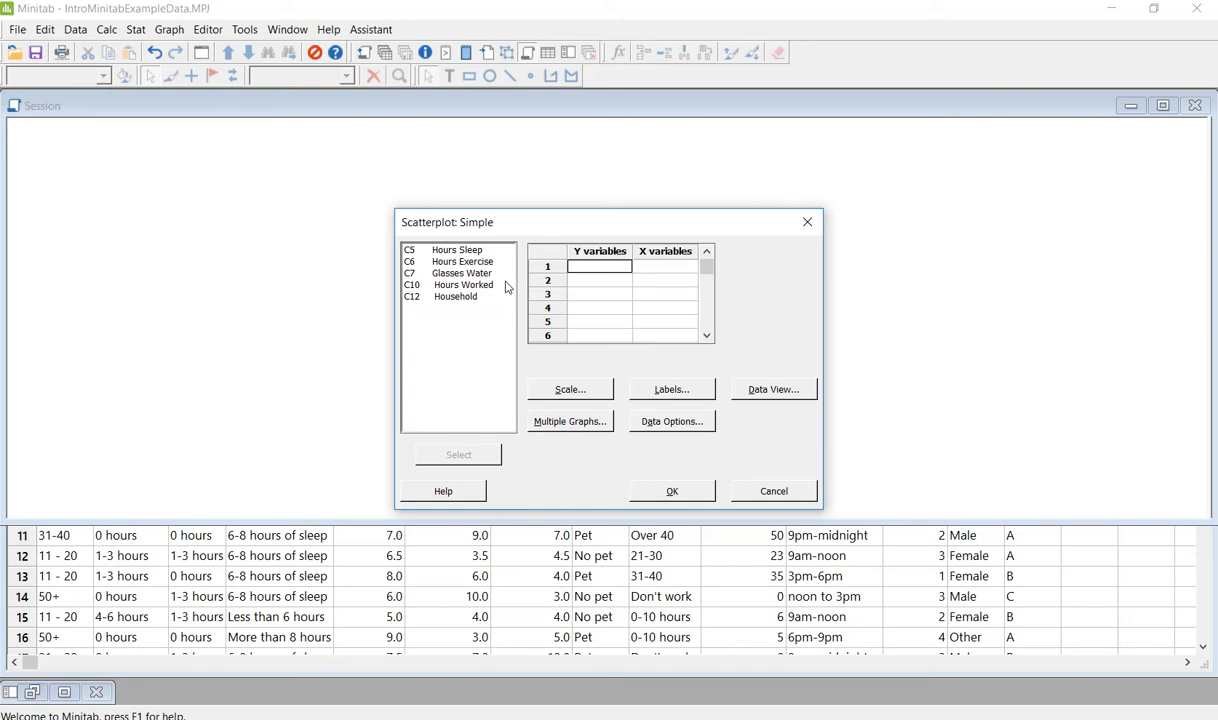
pyautogui.doubleClick(461, 261)
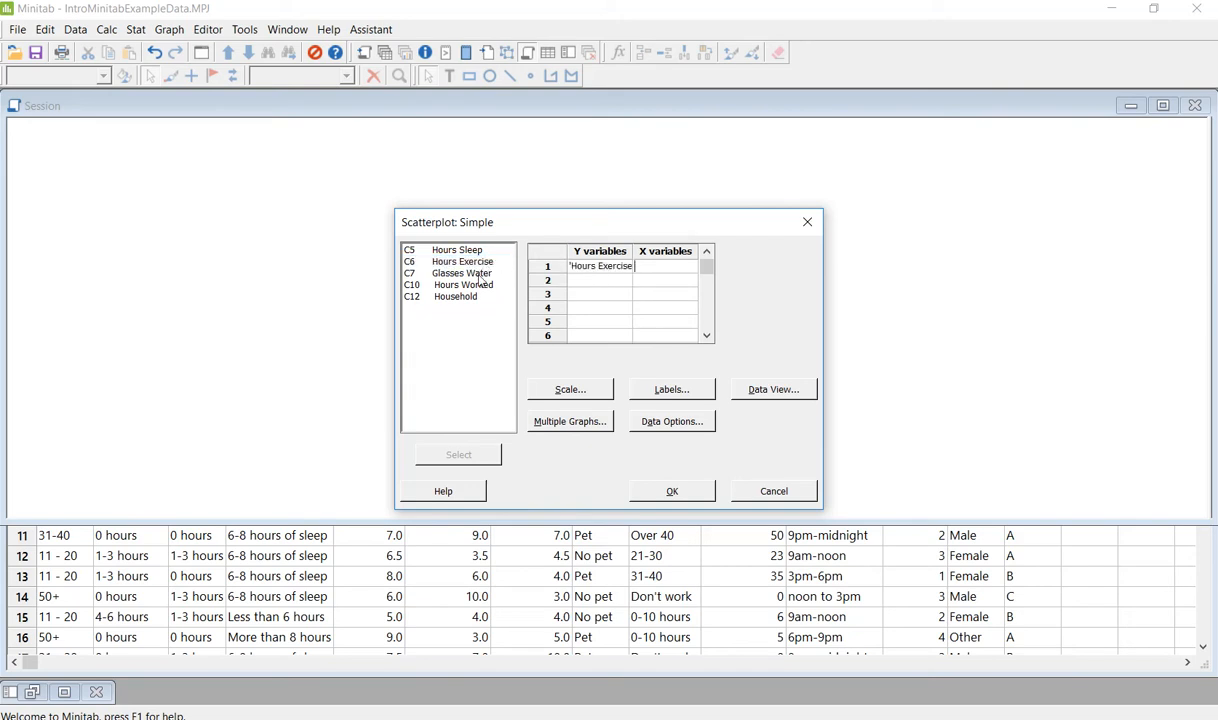
pyautogui.doubleClick(461, 273)
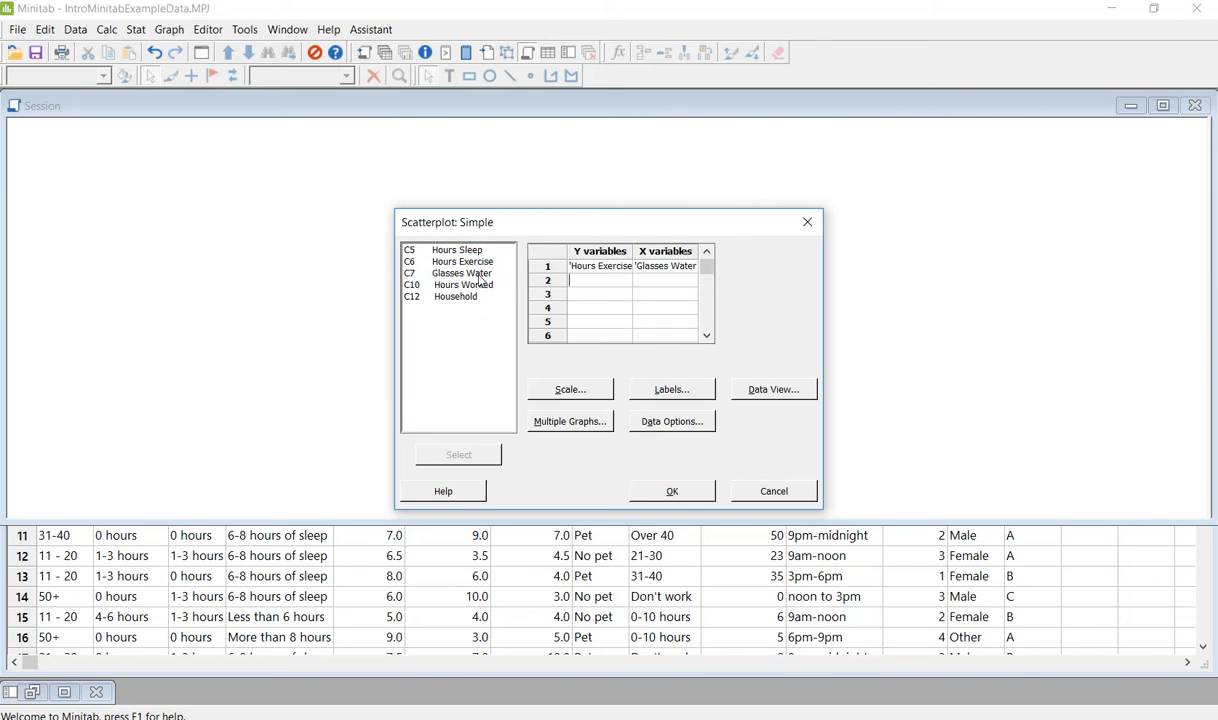
pyautogui.moveTo(672, 490)
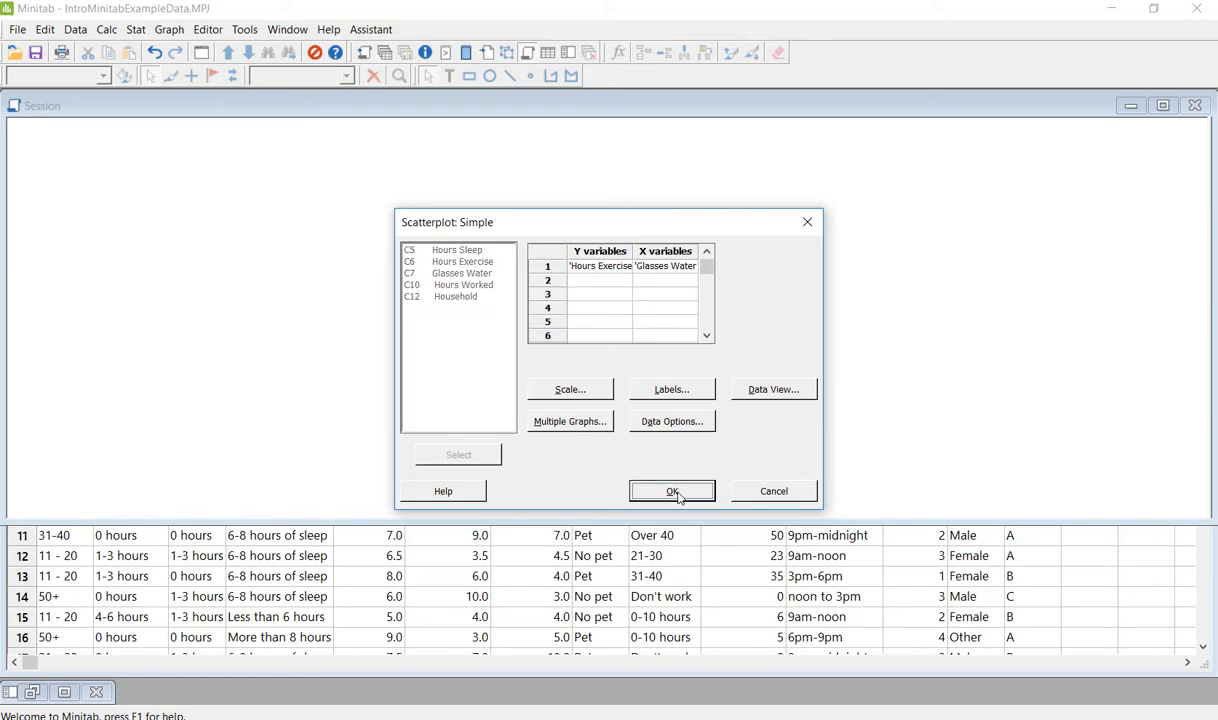
# - Confirm the Simple scatterplot dialog to draw Hours Exercise vs Glasses Water
pyautogui.click(672, 490)
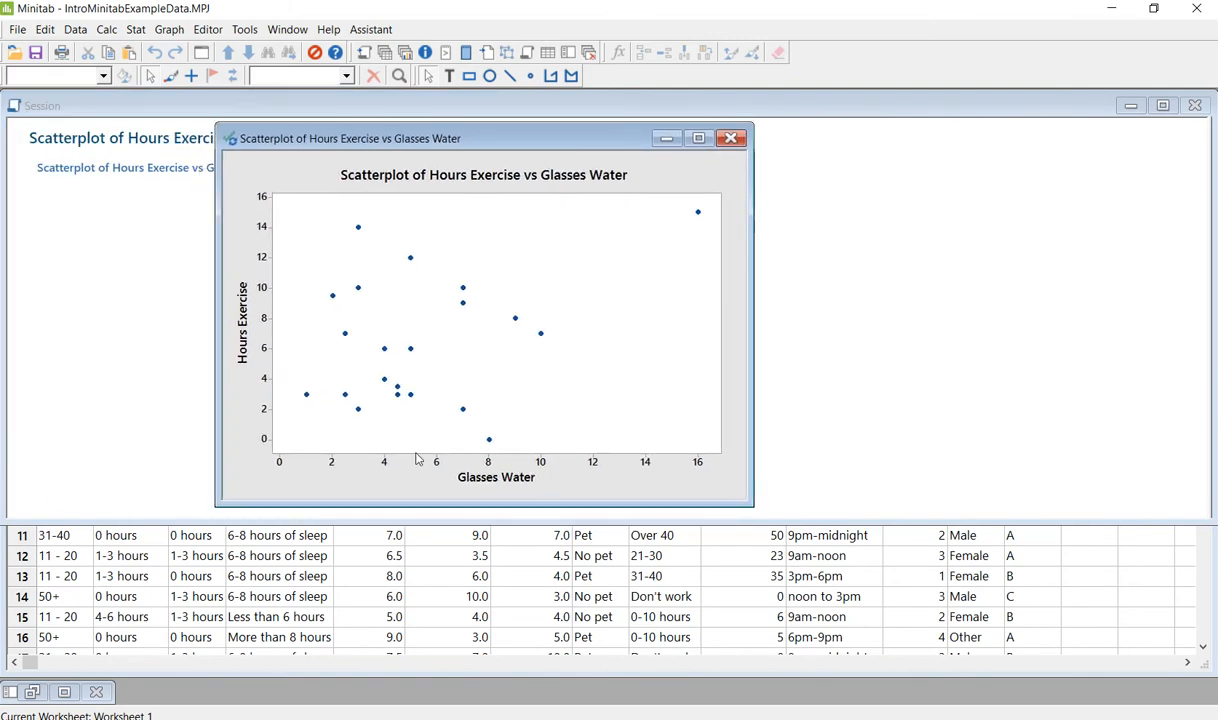
pyautogui.moveTo(299, 434)
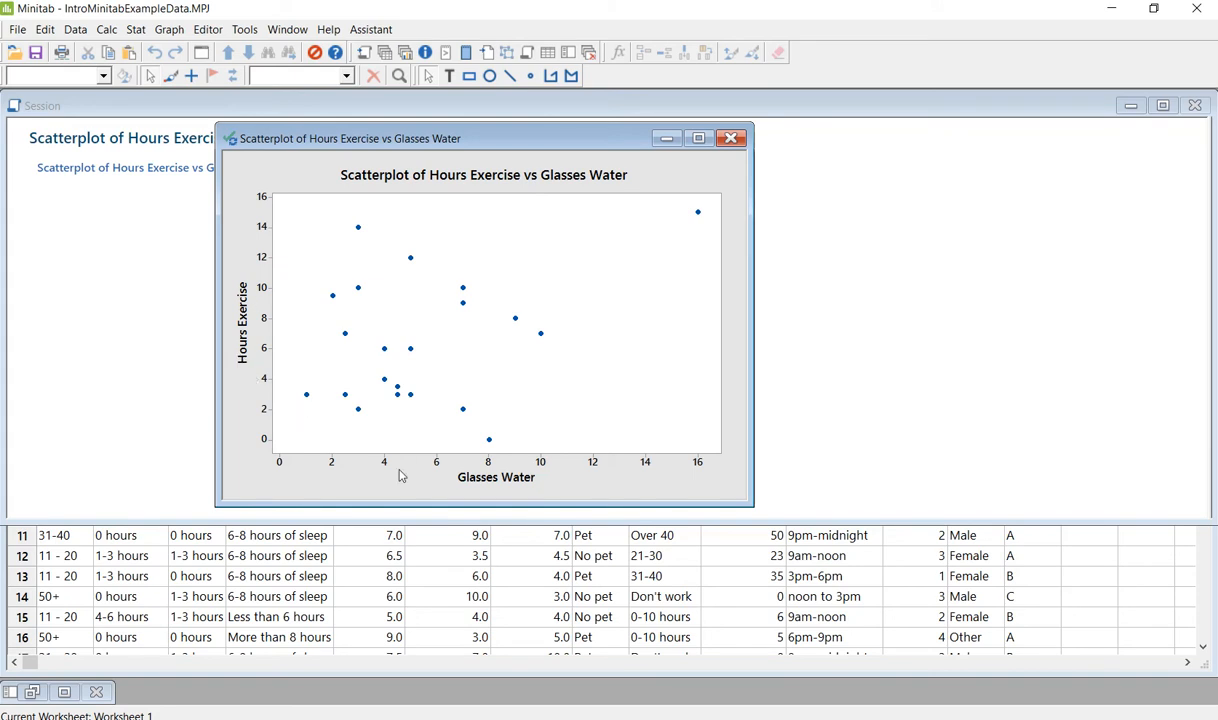
pyautogui.moveTo(496, 477)
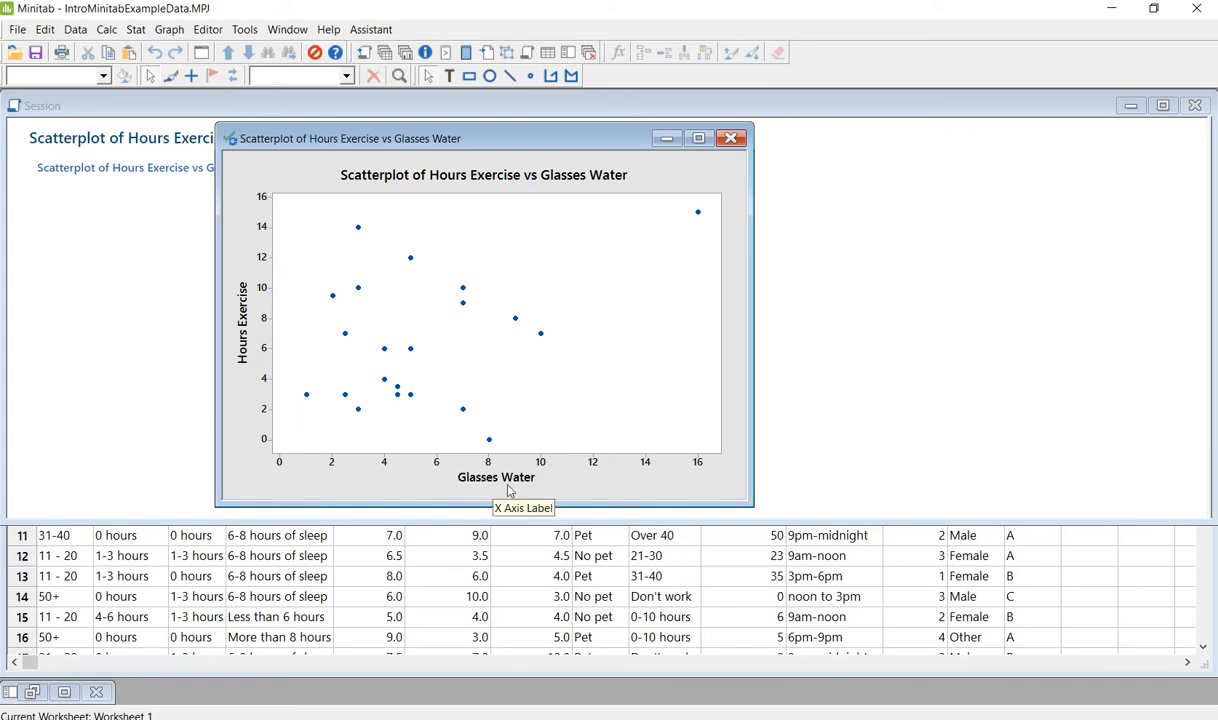
pyautogui.moveTo(235, 370)
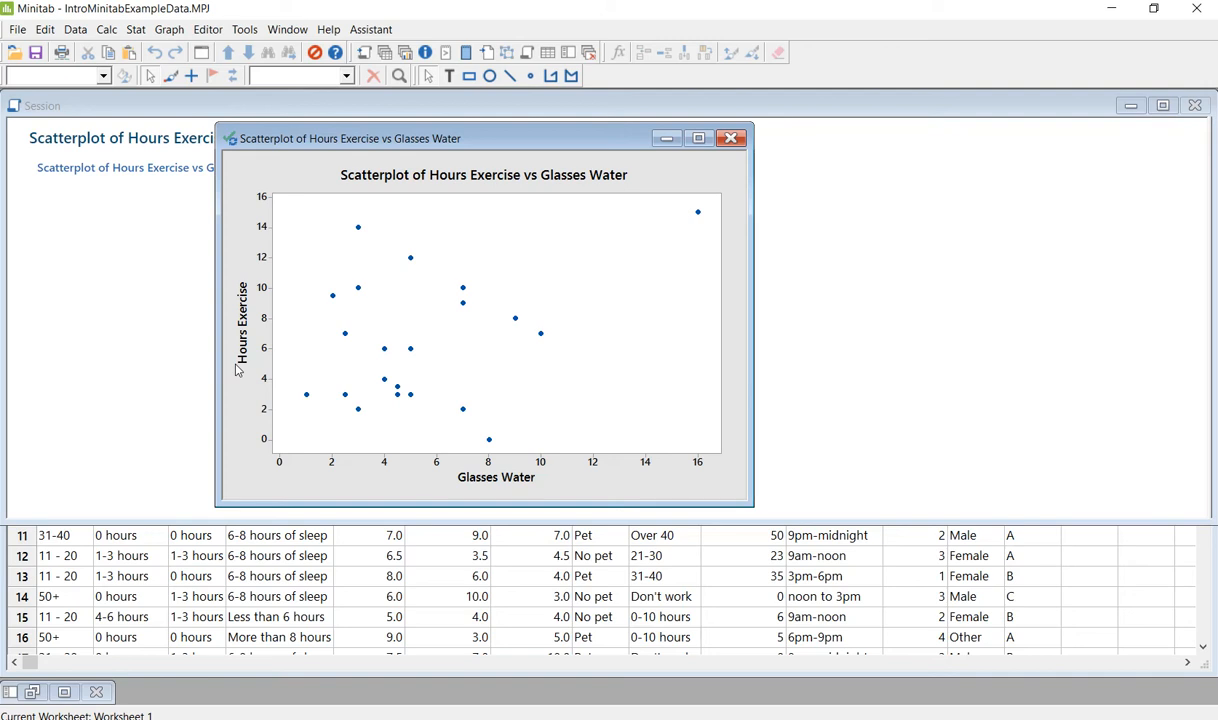
pyautogui.moveTo(280, 460)
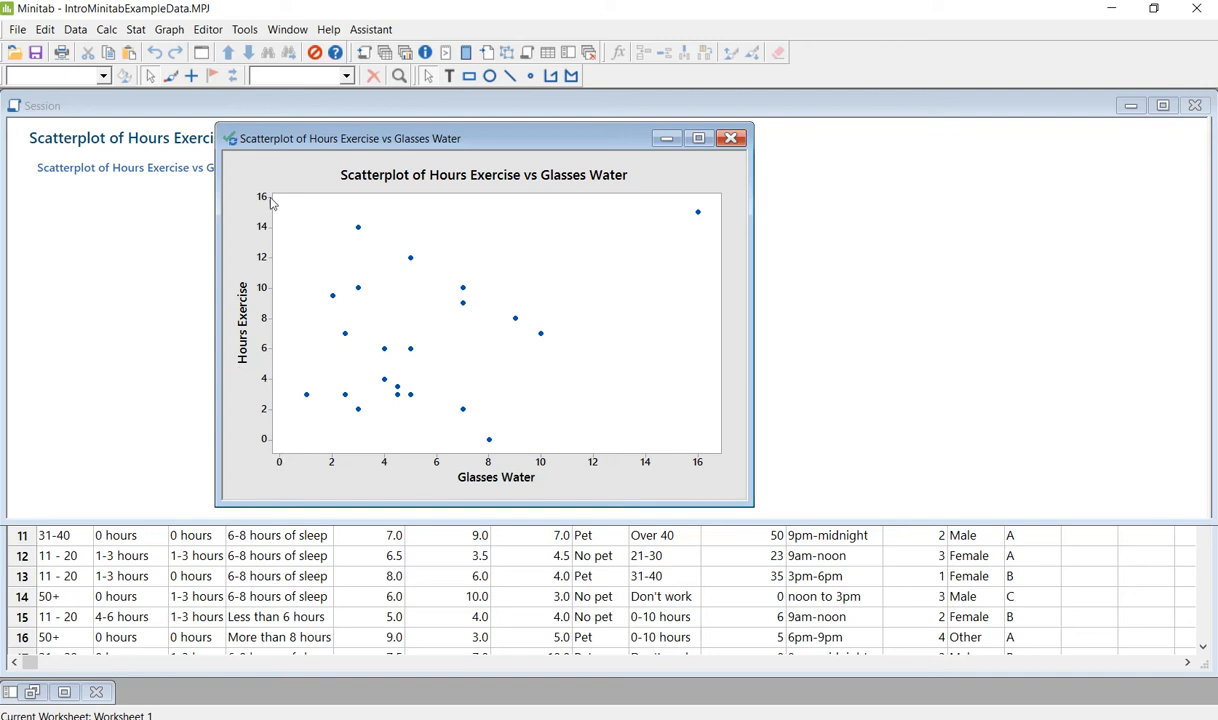
pyautogui.moveTo(331, 400)
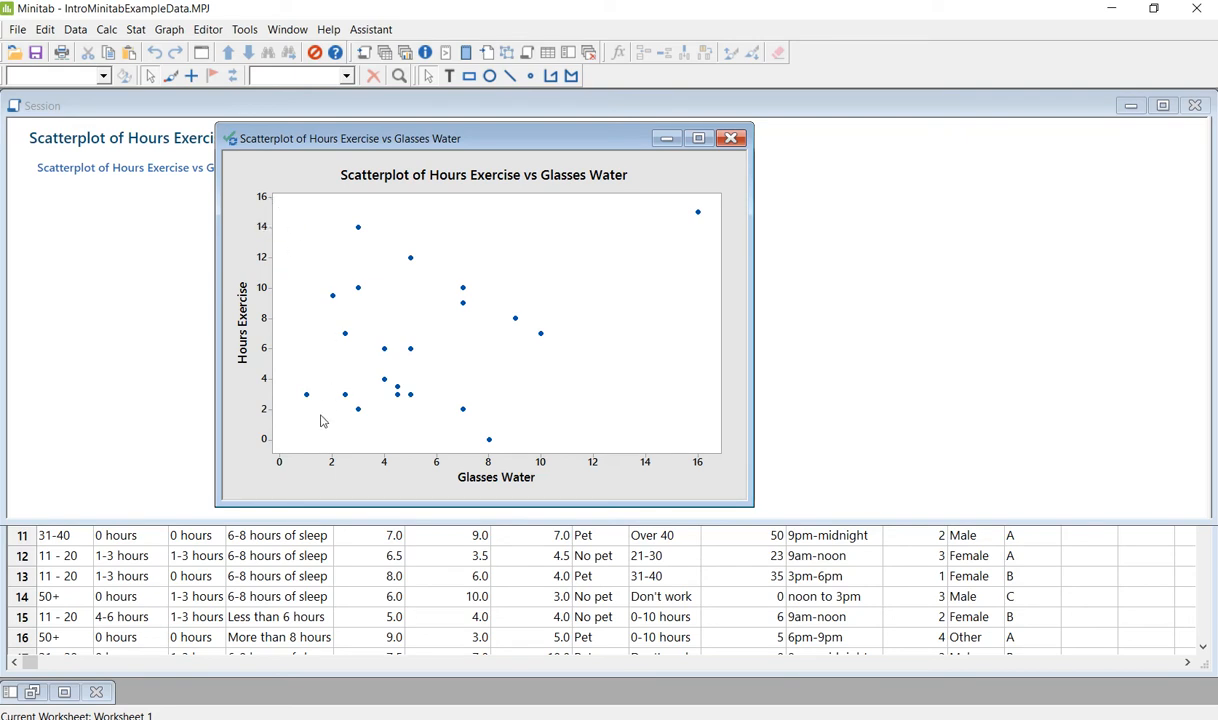
pyautogui.moveTo(634, 277)
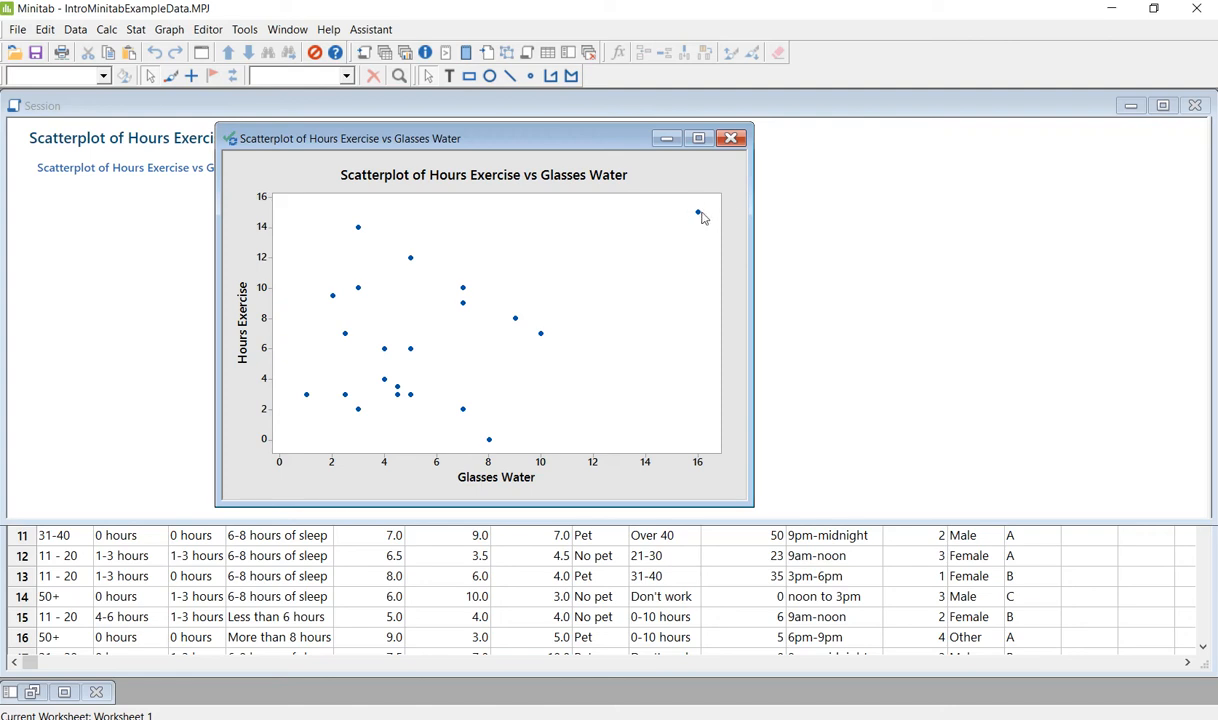
pyautogui.moveTo(696, 213)
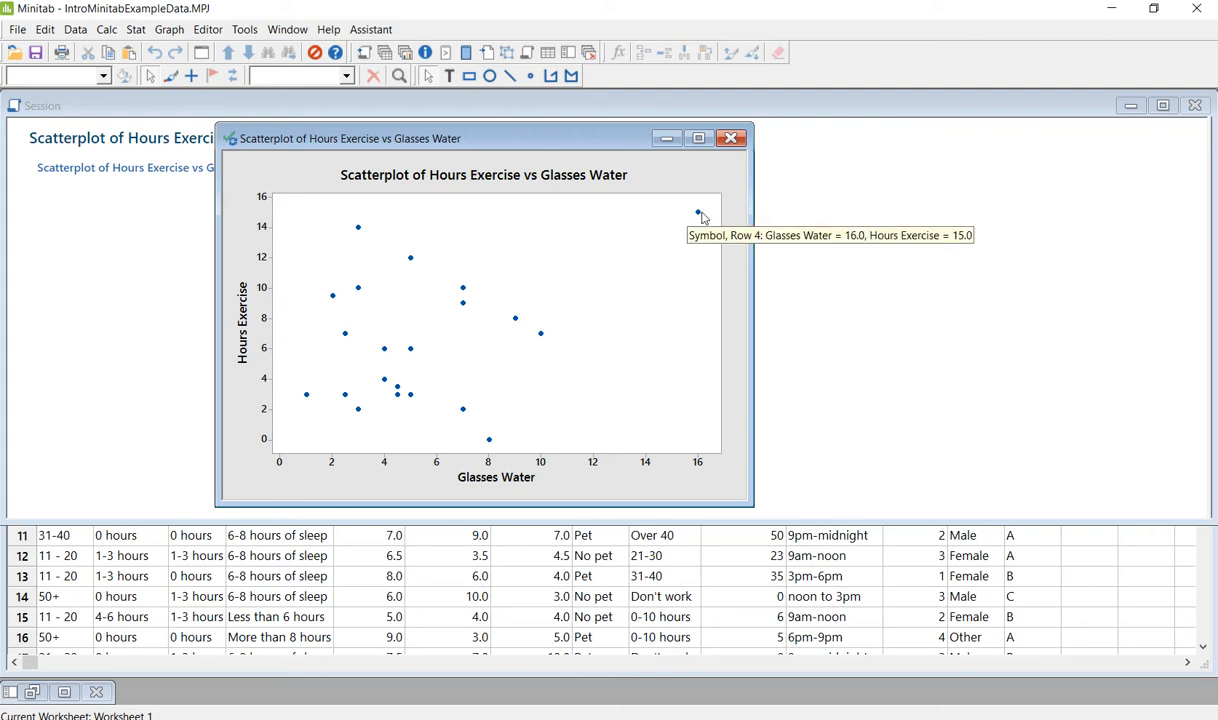
pyautogui.moveTo(358, 232)
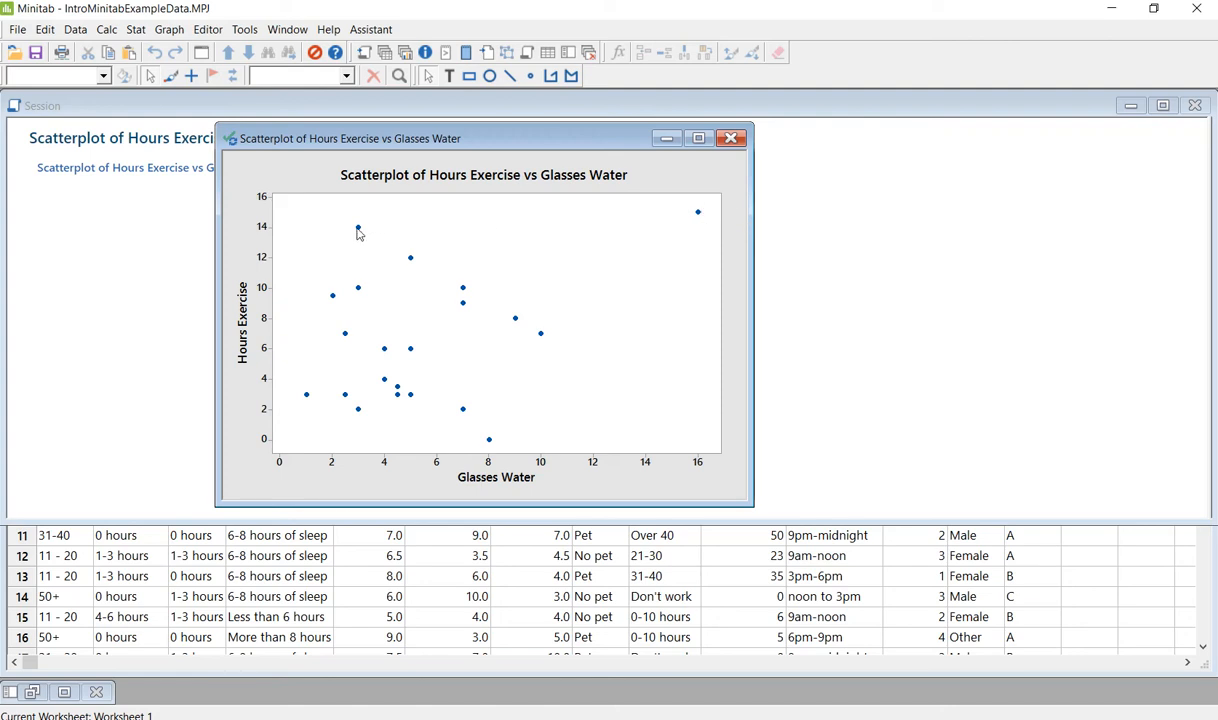
pyautogui.moveTo(356, 227)
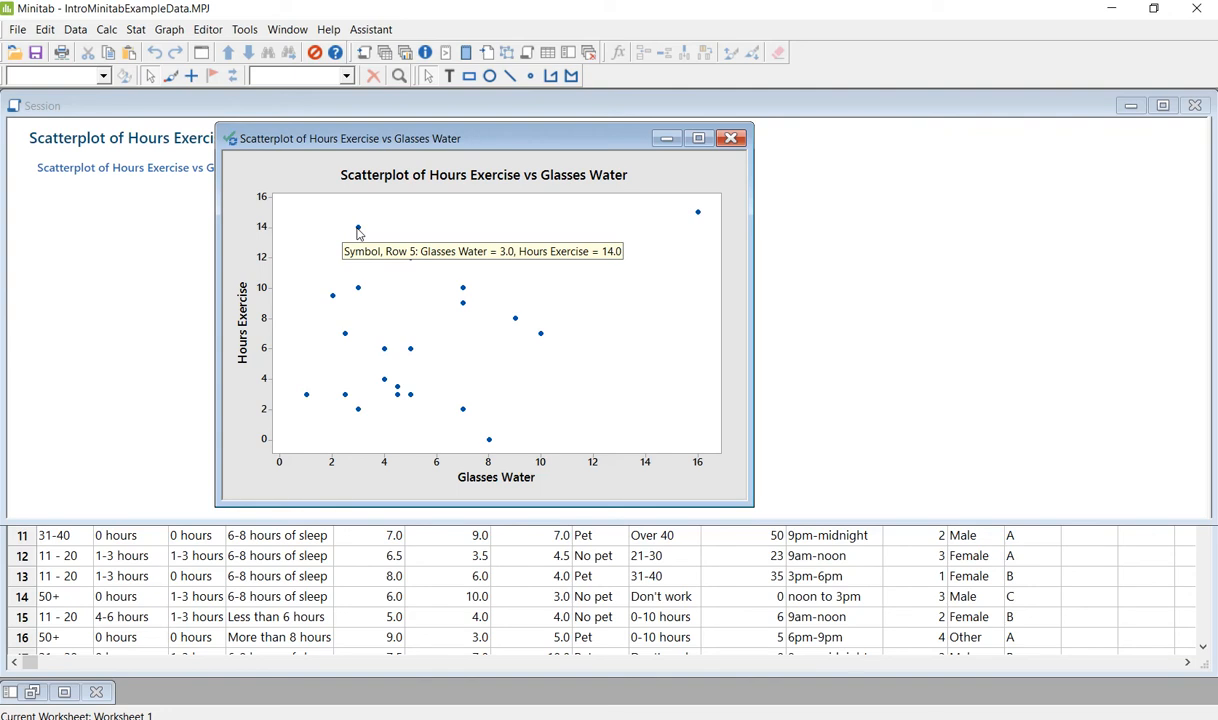
pyautogui.moveTo(376, 298)
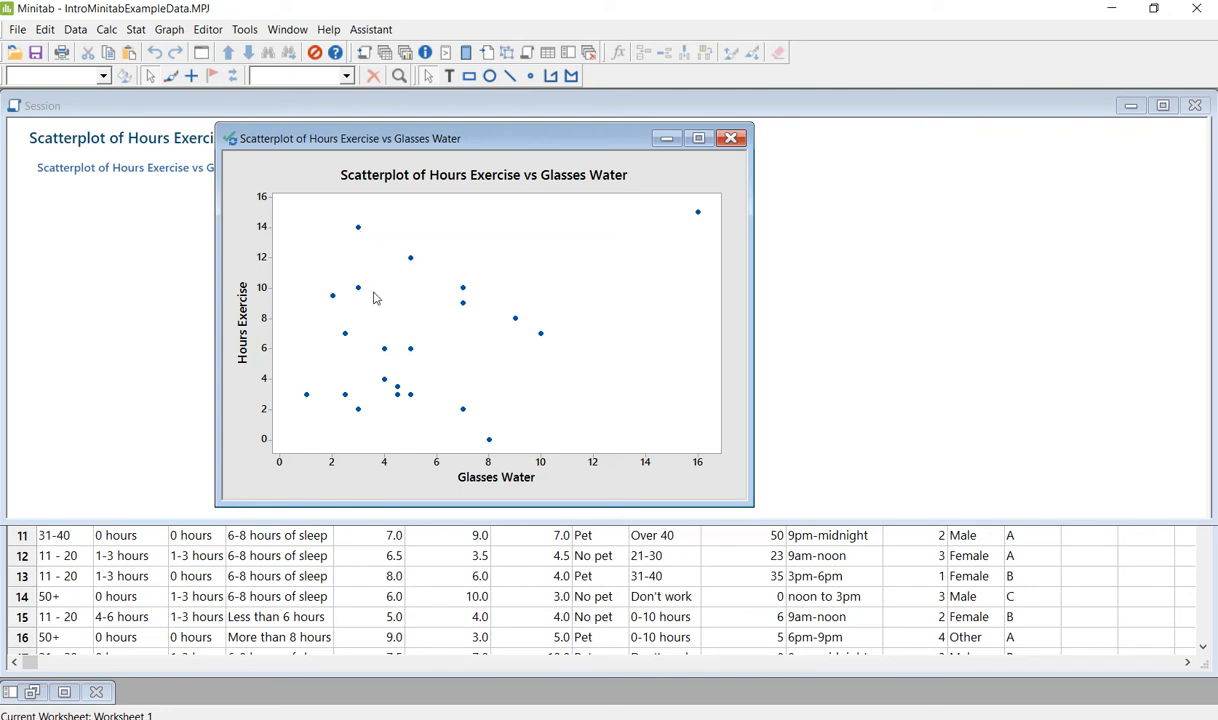
pyautogui.moveTo(396, 333)
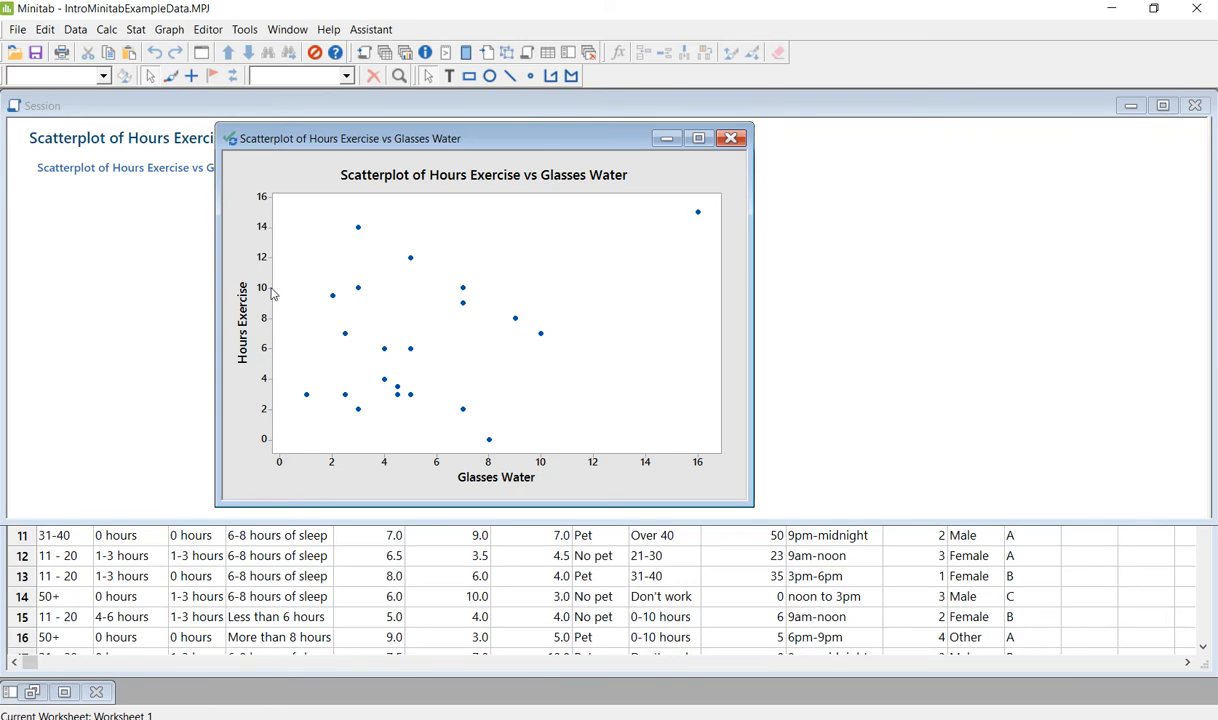
pyautogui.moveTo(345, 294)
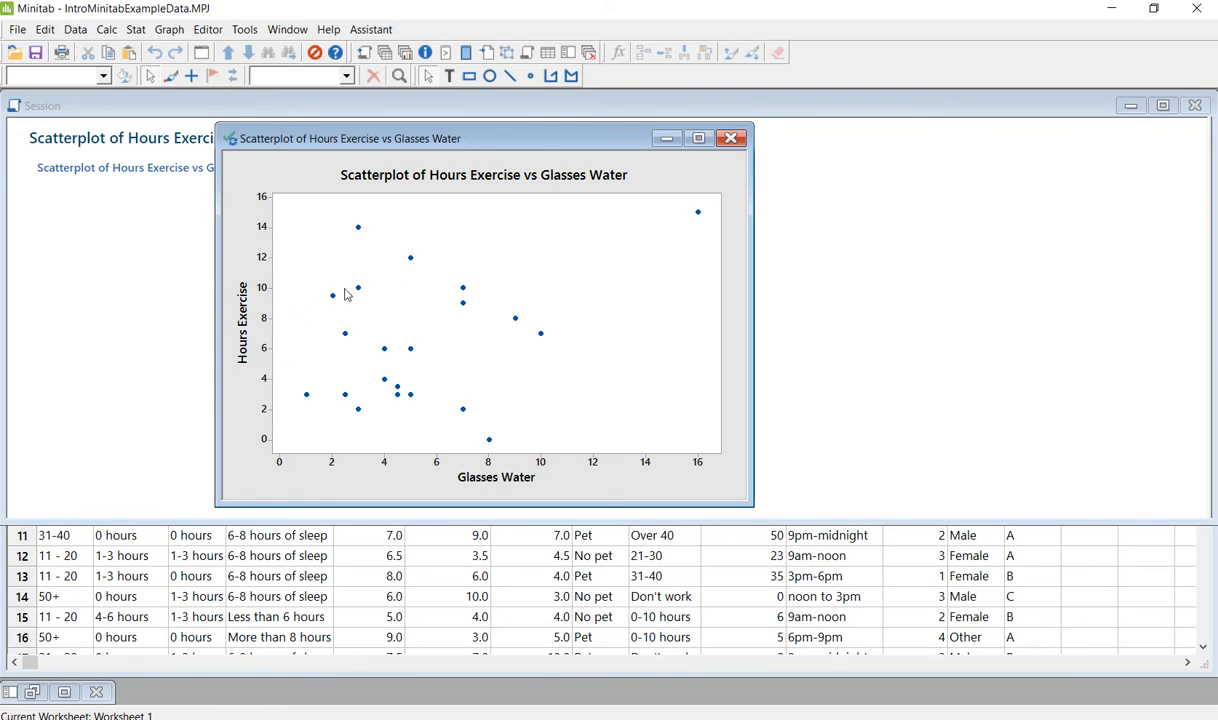
pyautogui.moveTo(601, 287)
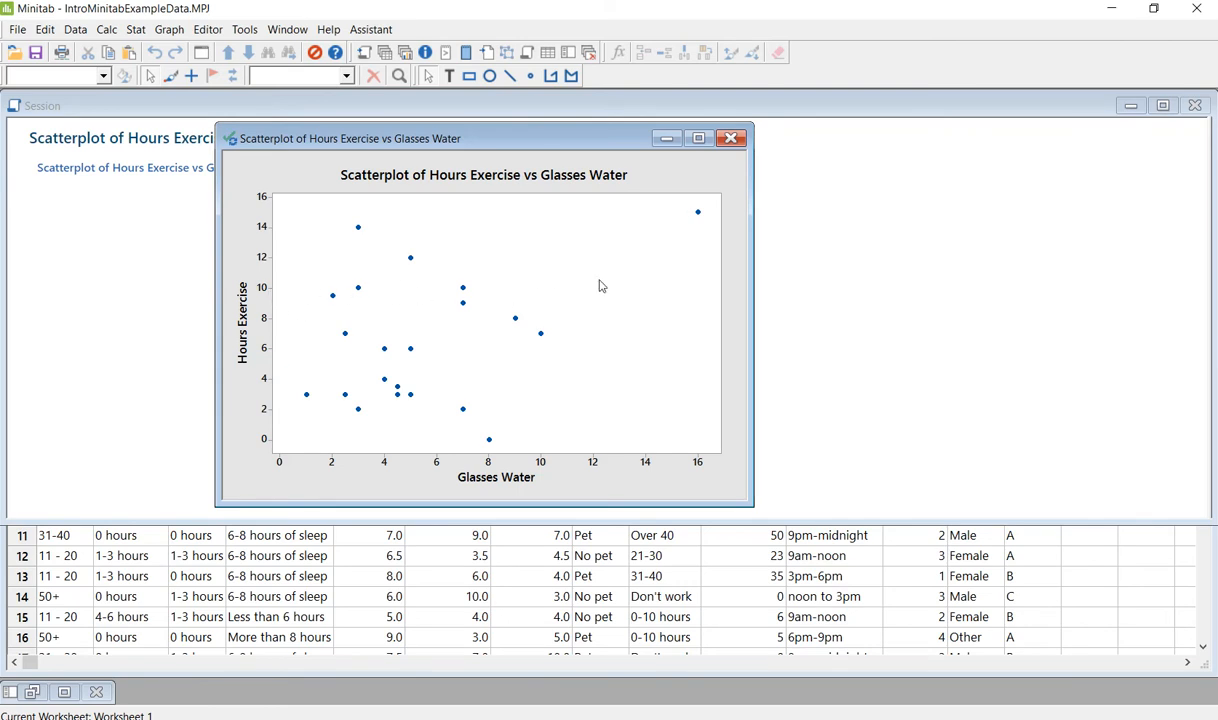
pyautogui.moveTo(456, 321)
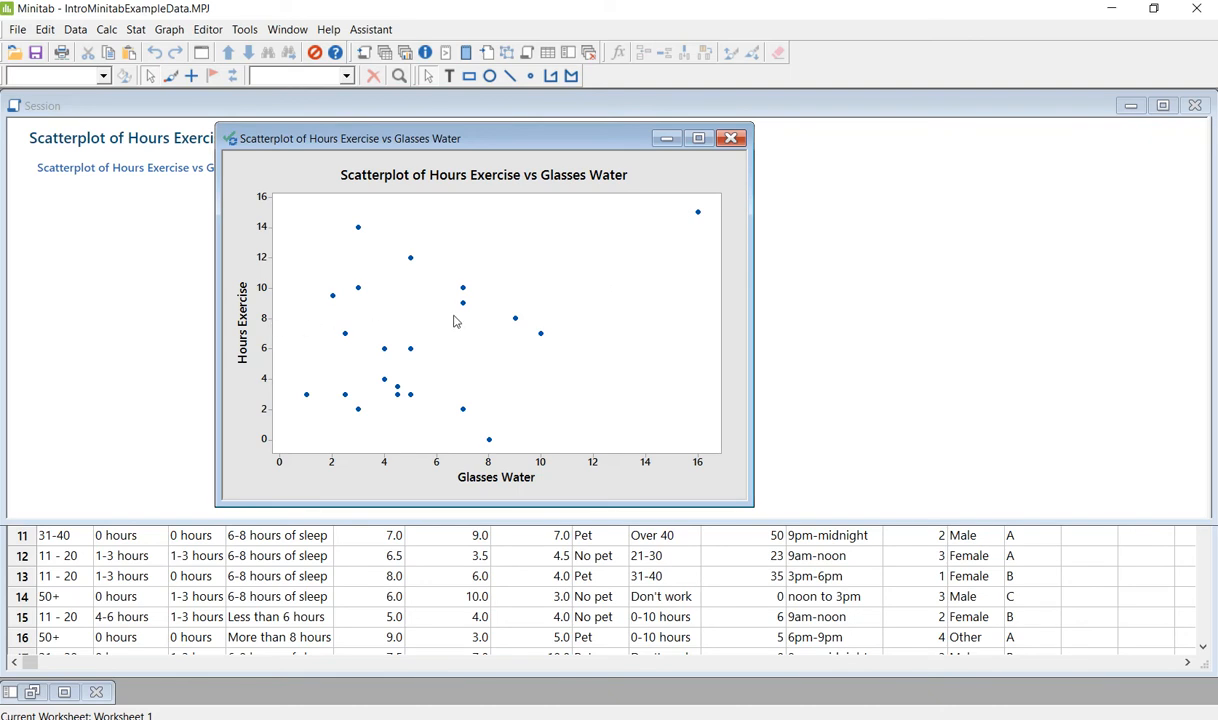
pyautogui.moveTo(318, 324)
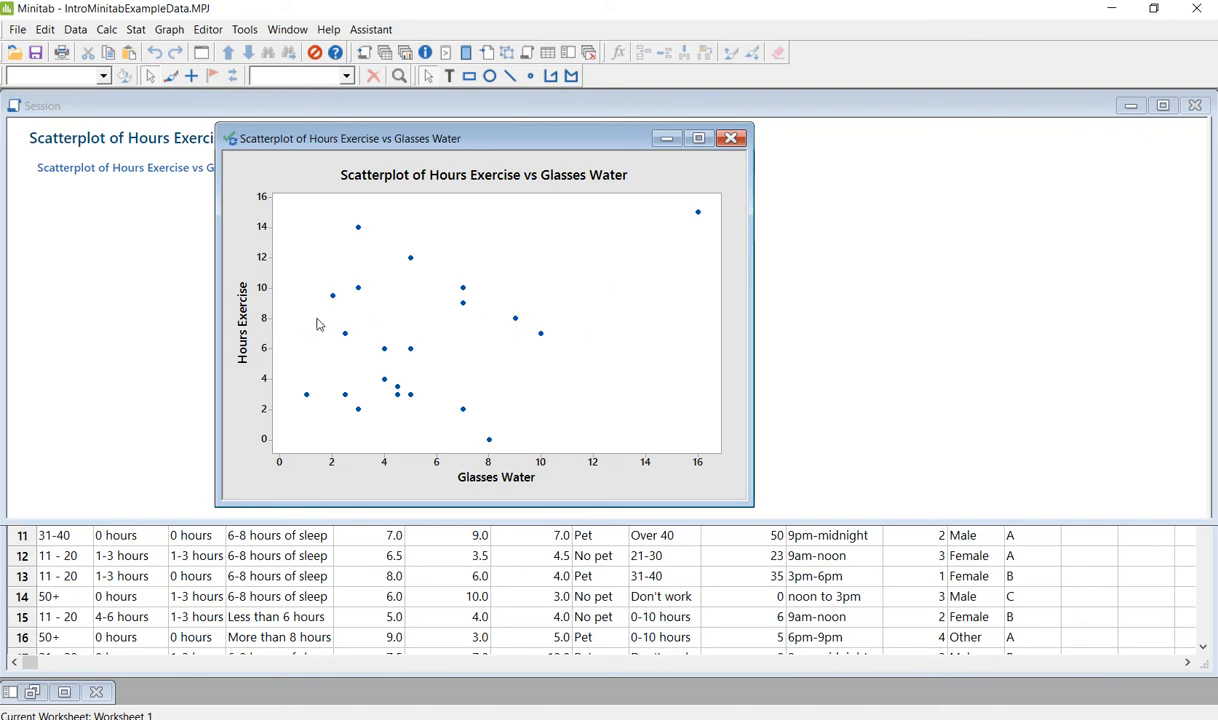
pyautogui.moveTo(464, 291)
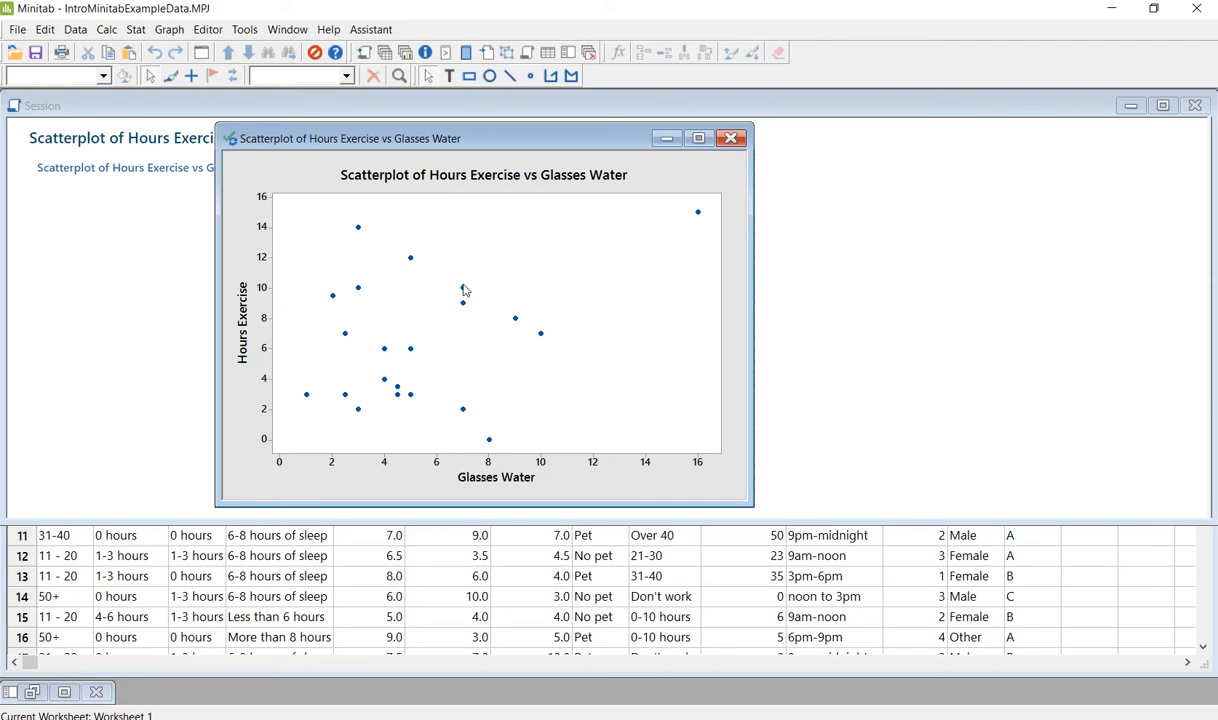
pyautogui.moveTo(396, 281)
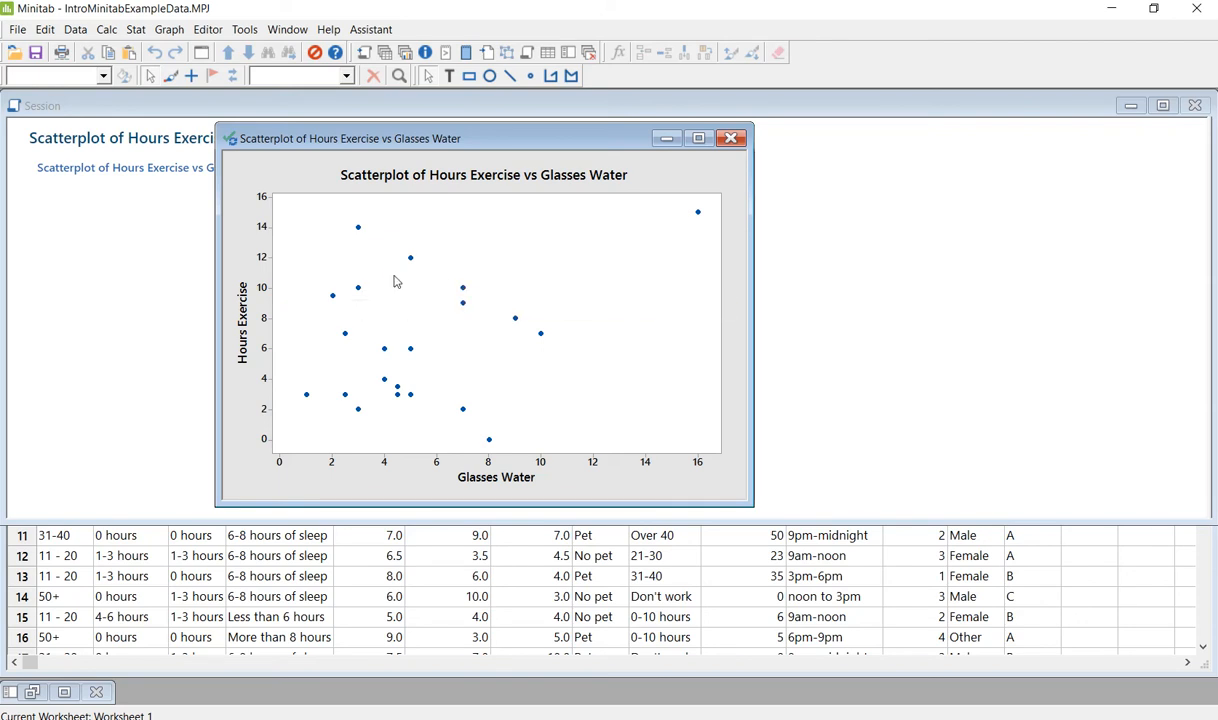
pyautogui.moveTo(439, 278)
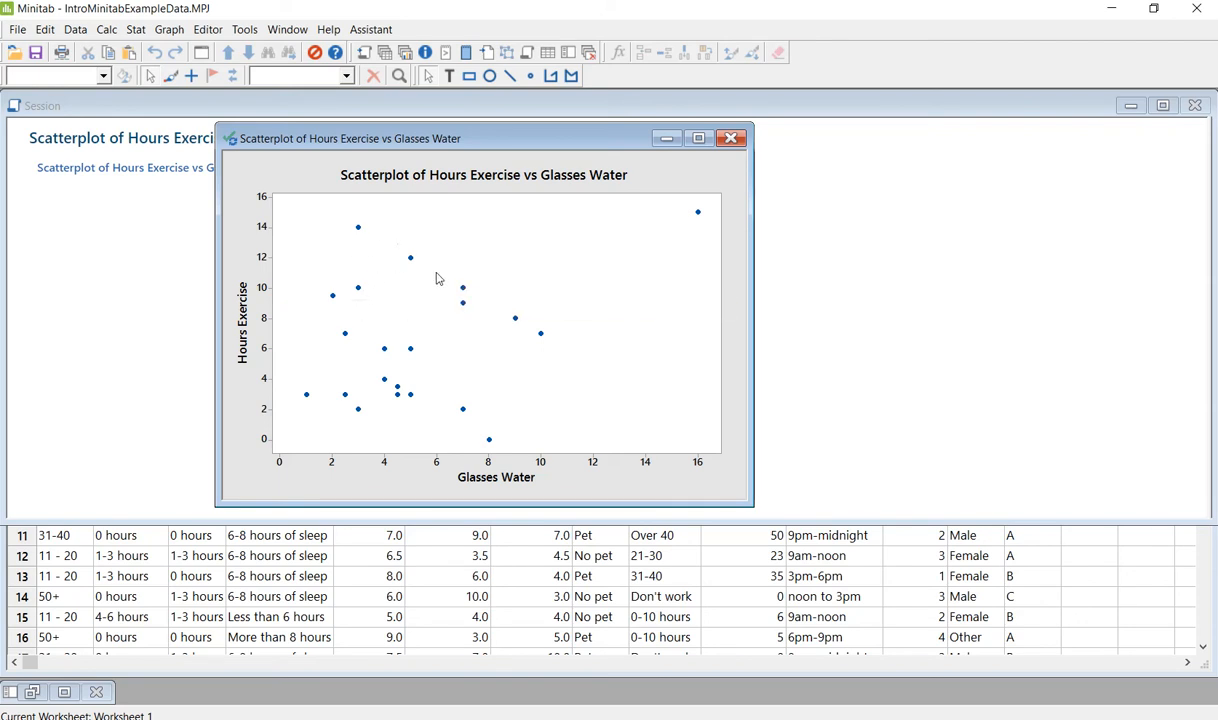
pyautogui.moveTo(540, 327)
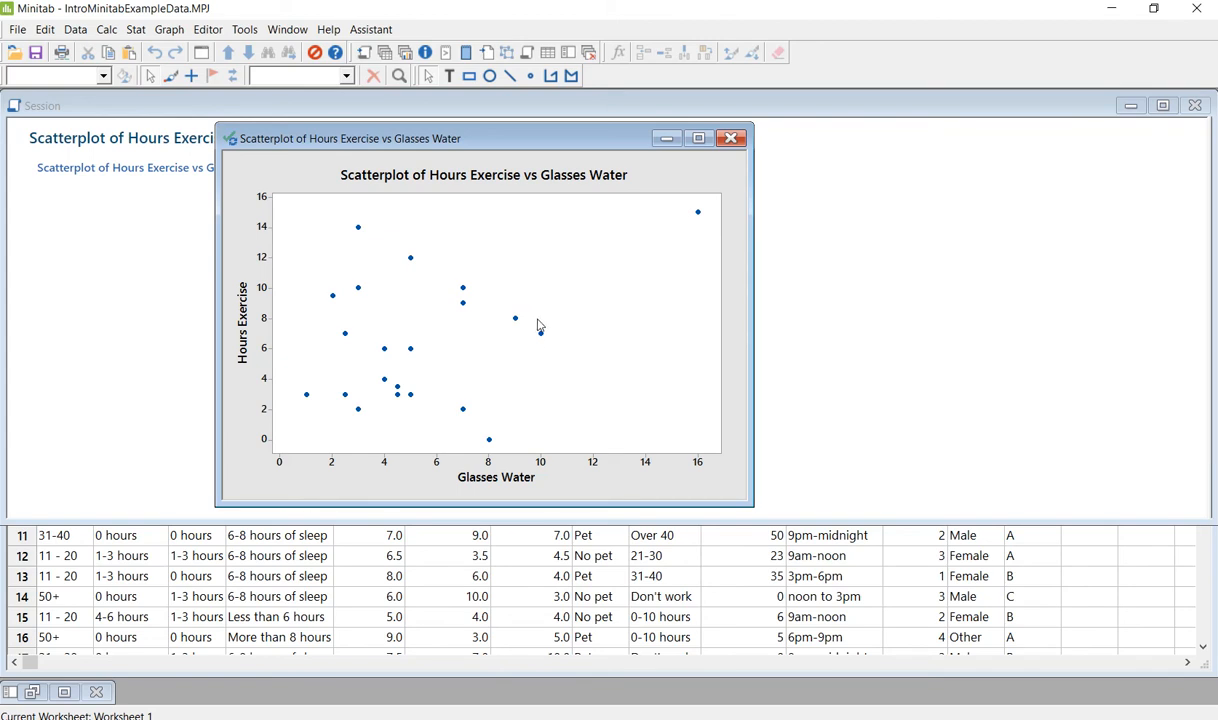
pyautogui.moveTo(504, 318)
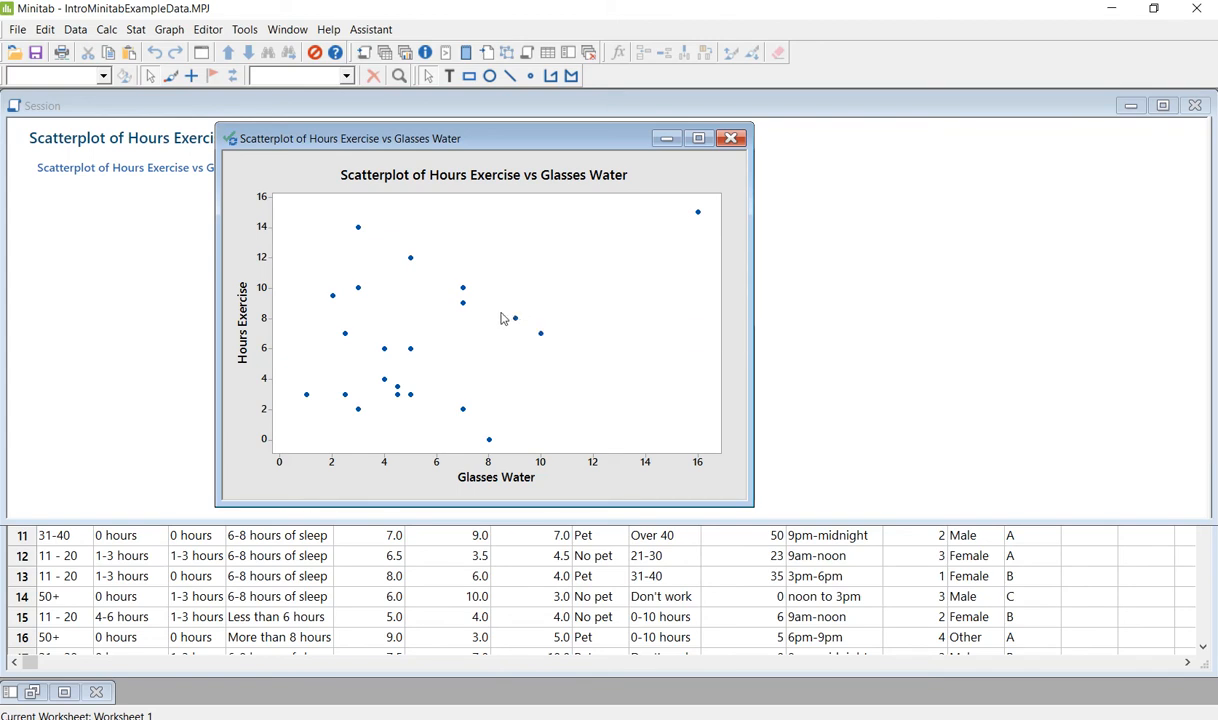
pyautogui.moveTo(461, 291)
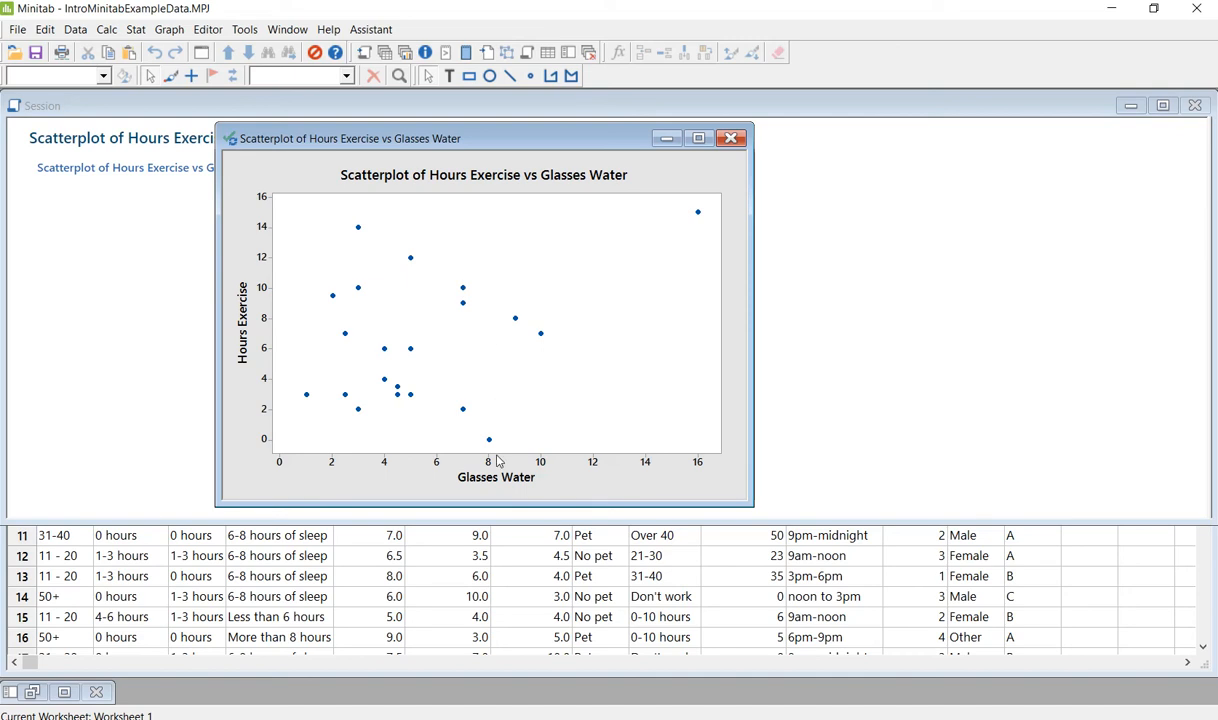
pyautogui.moveTo(354, 441)
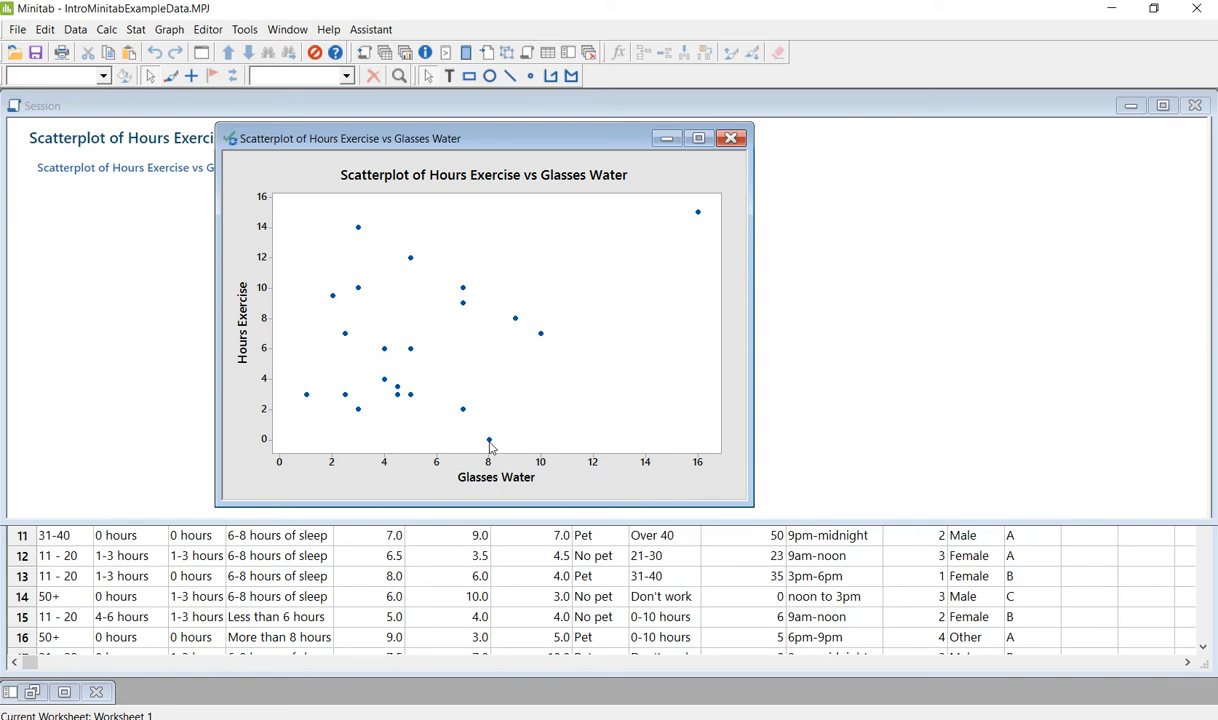
pyautogui.moveTo(491, 445)
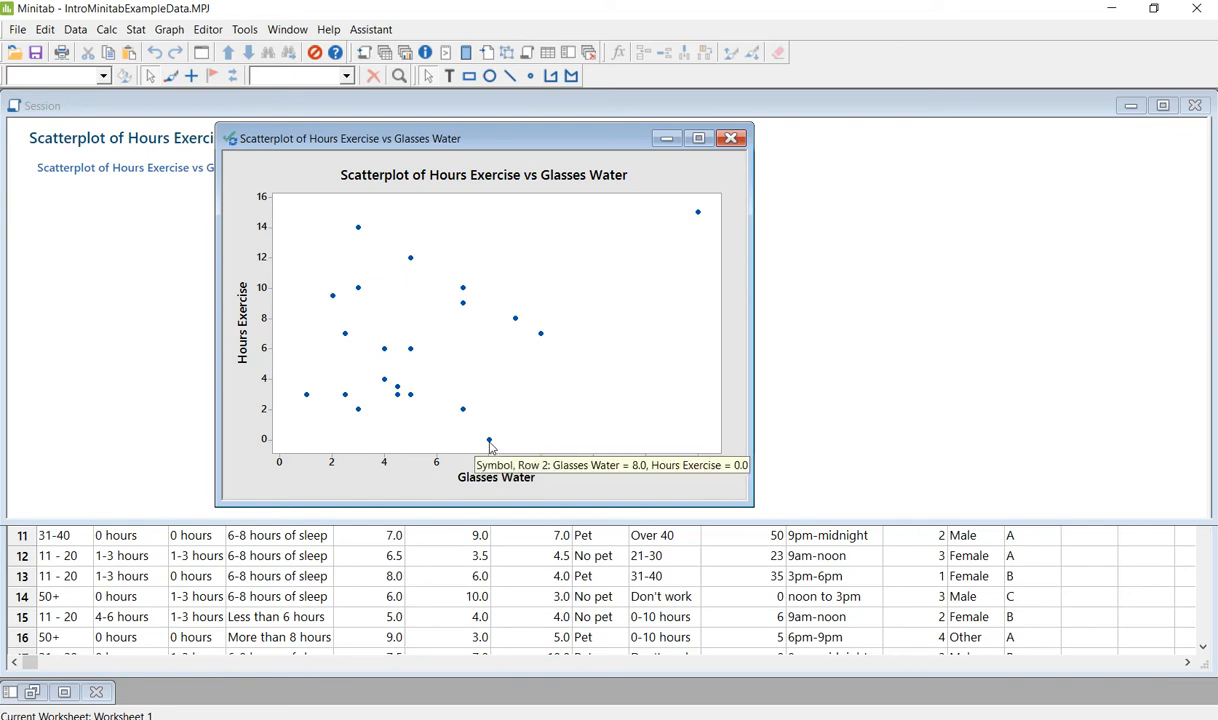
pyautogui.moveTo(558, 410)
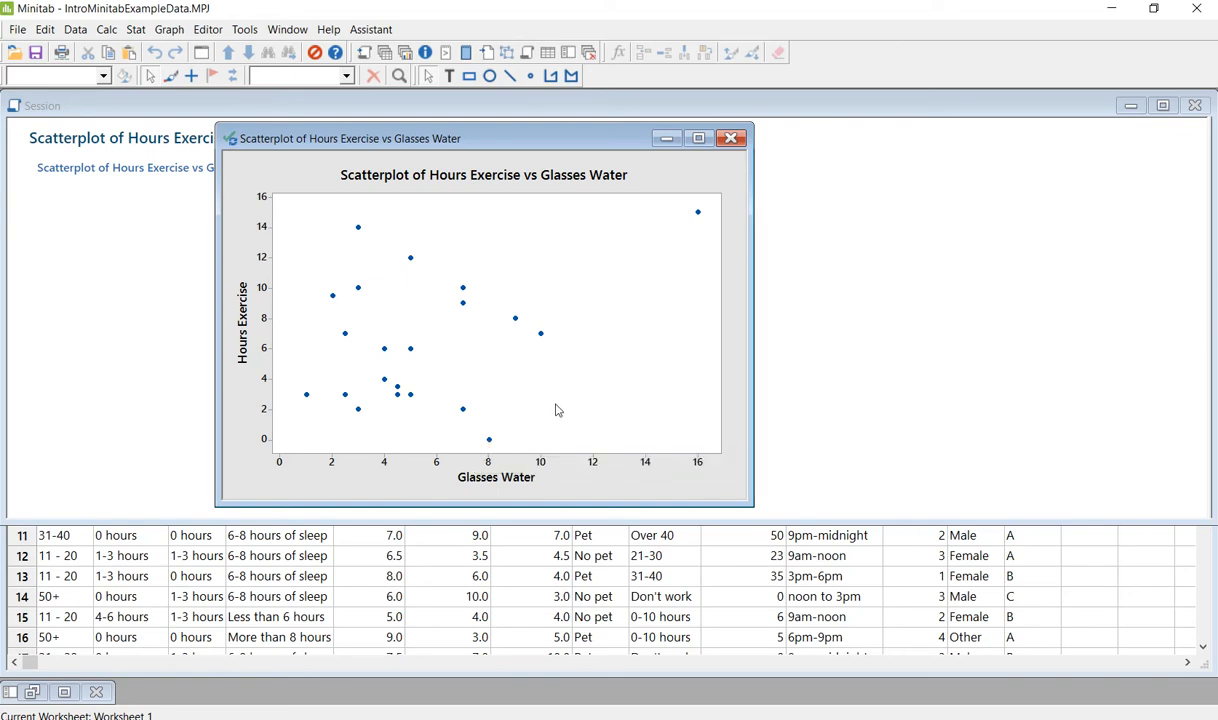
pyautogui.moveTo(684, 268)
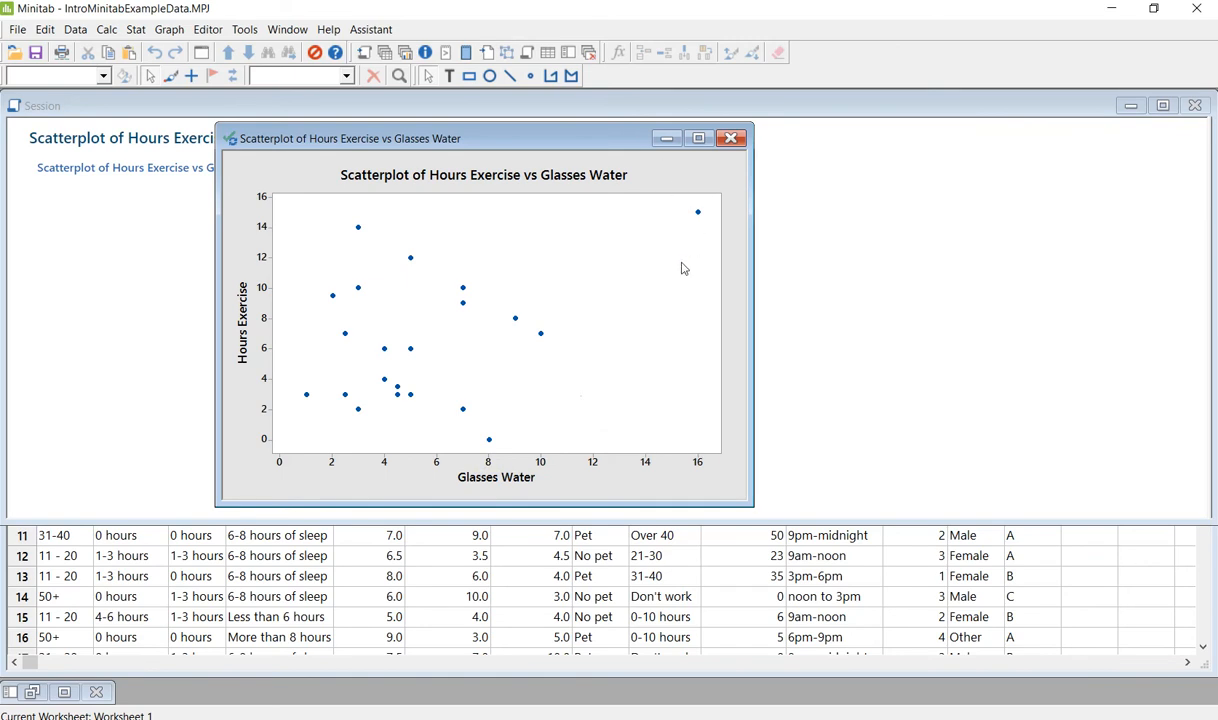
pyautogui.moveTo(493, 441)
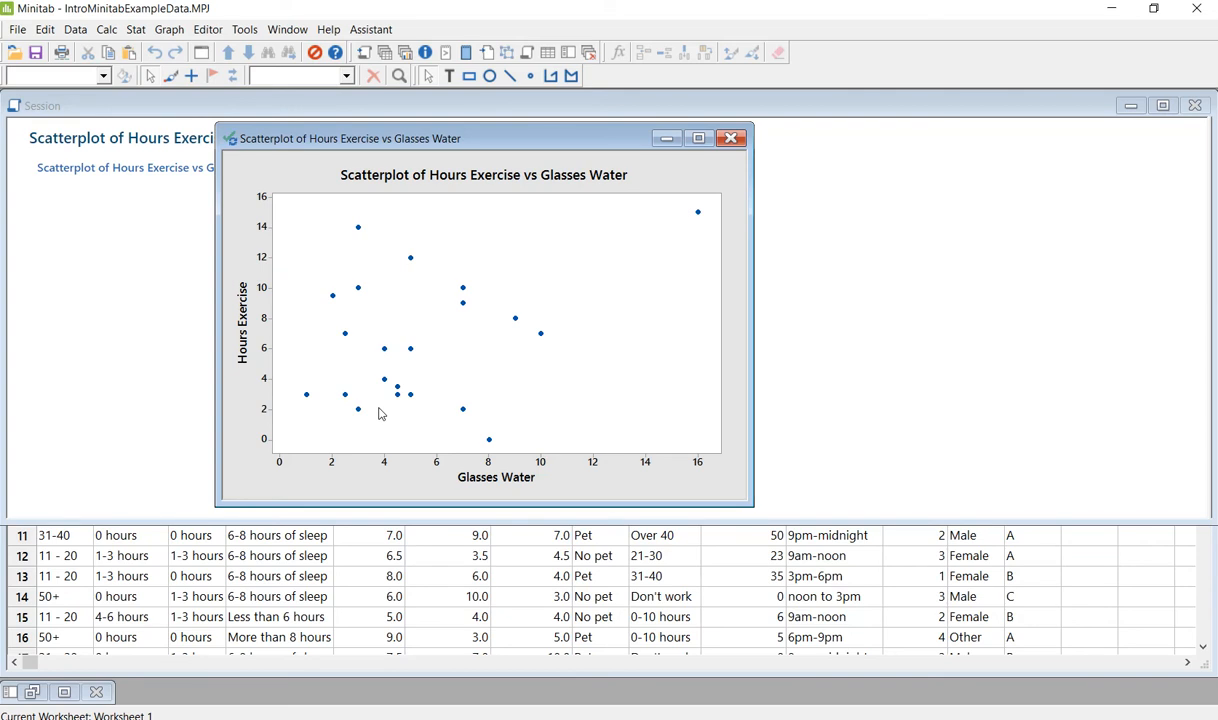
pyautogui.moveTo(146, 70)
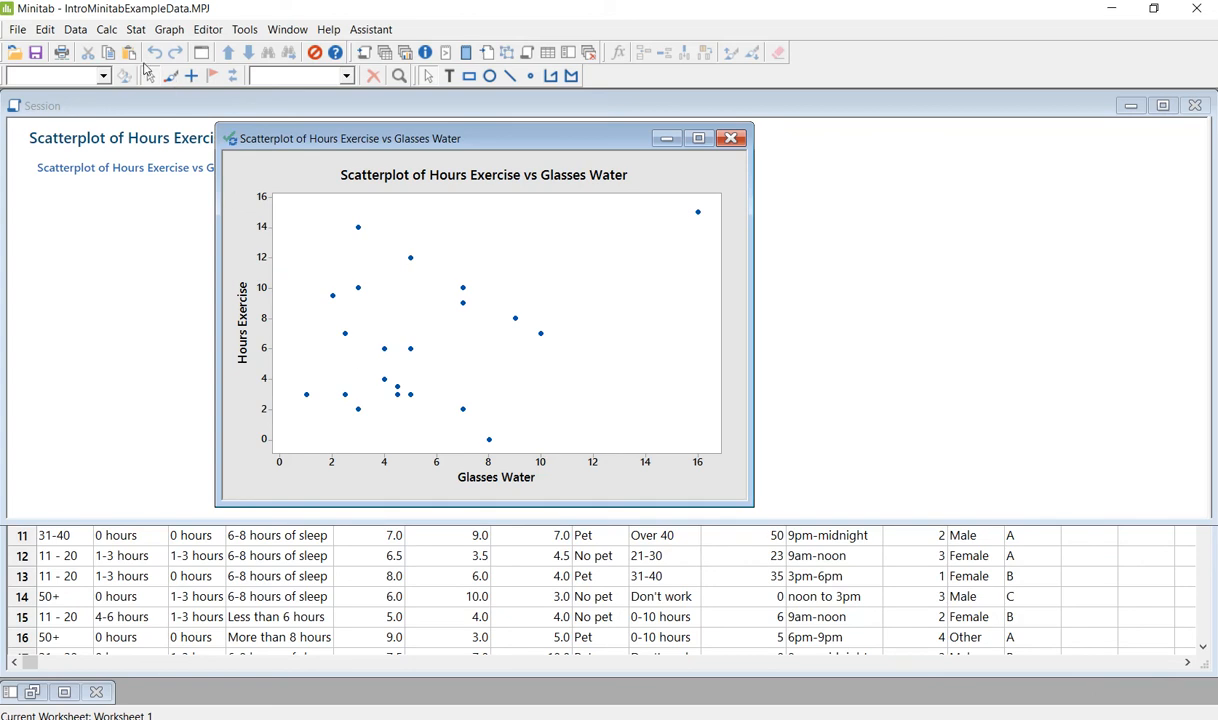
pyautogui.moveTo(201, 54)
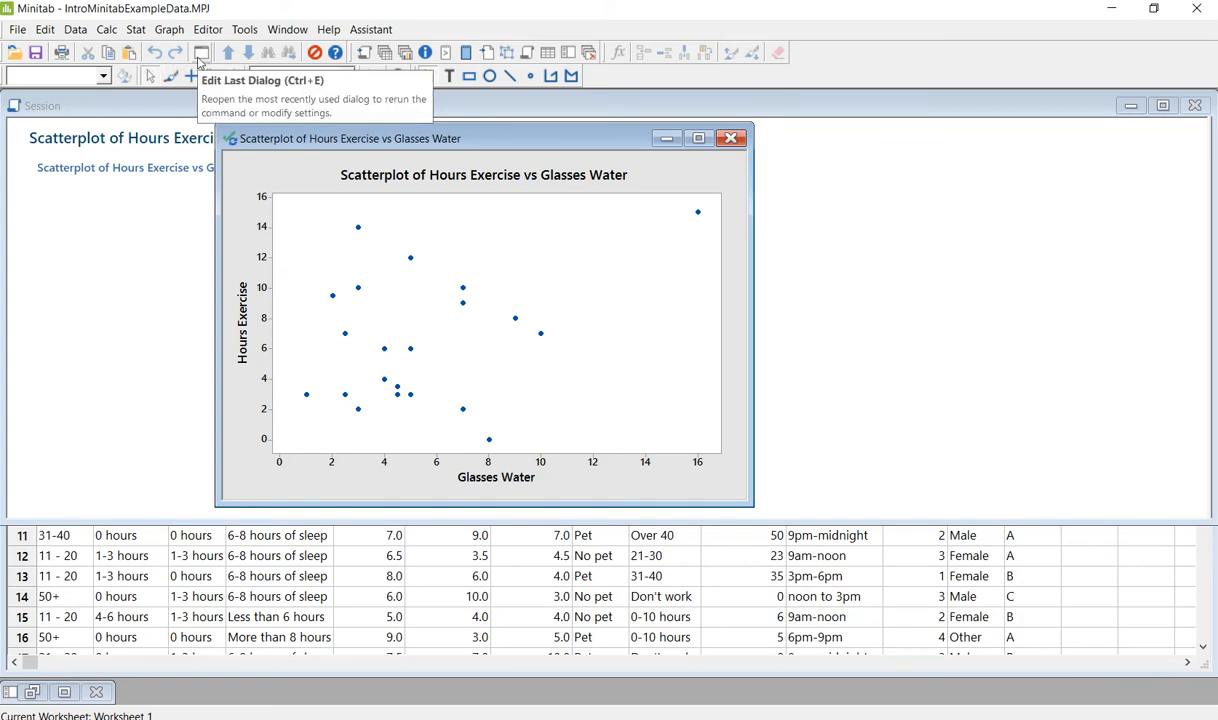
# - Create a With Regression scatterplot, keeping Y Hours Exercise and X Glasses Water
pyautogui.click(201, 55)
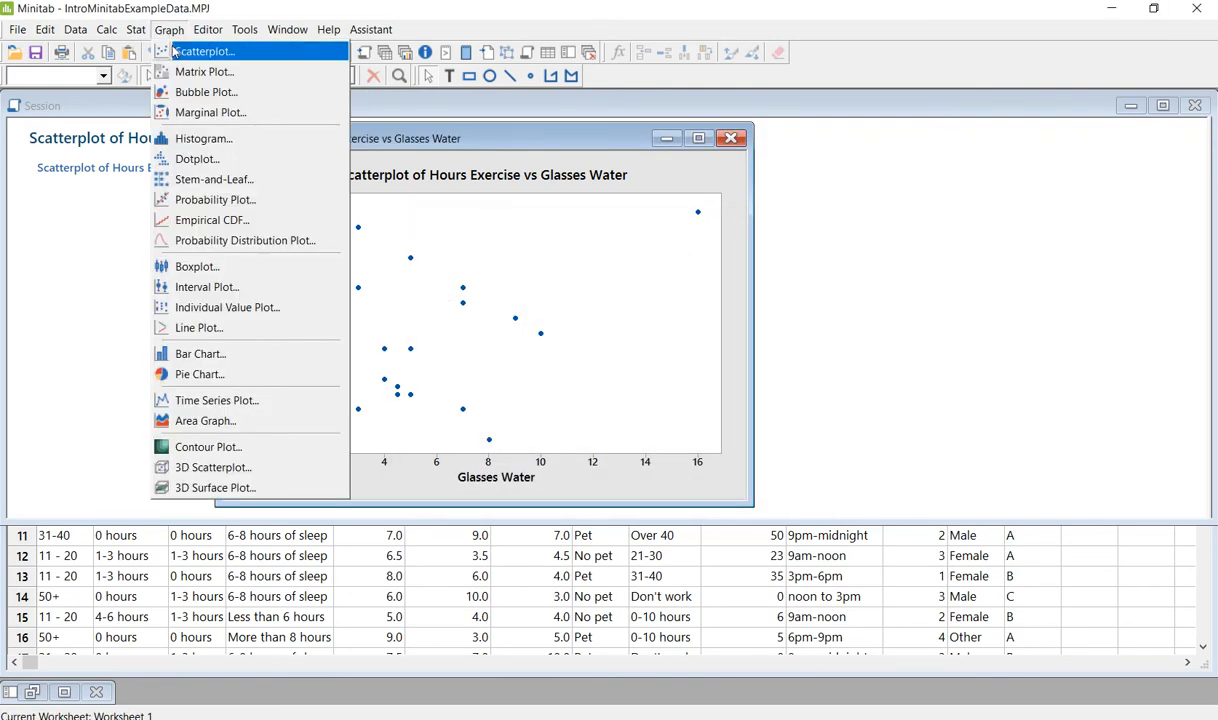
pyautogui.click(210, 46)
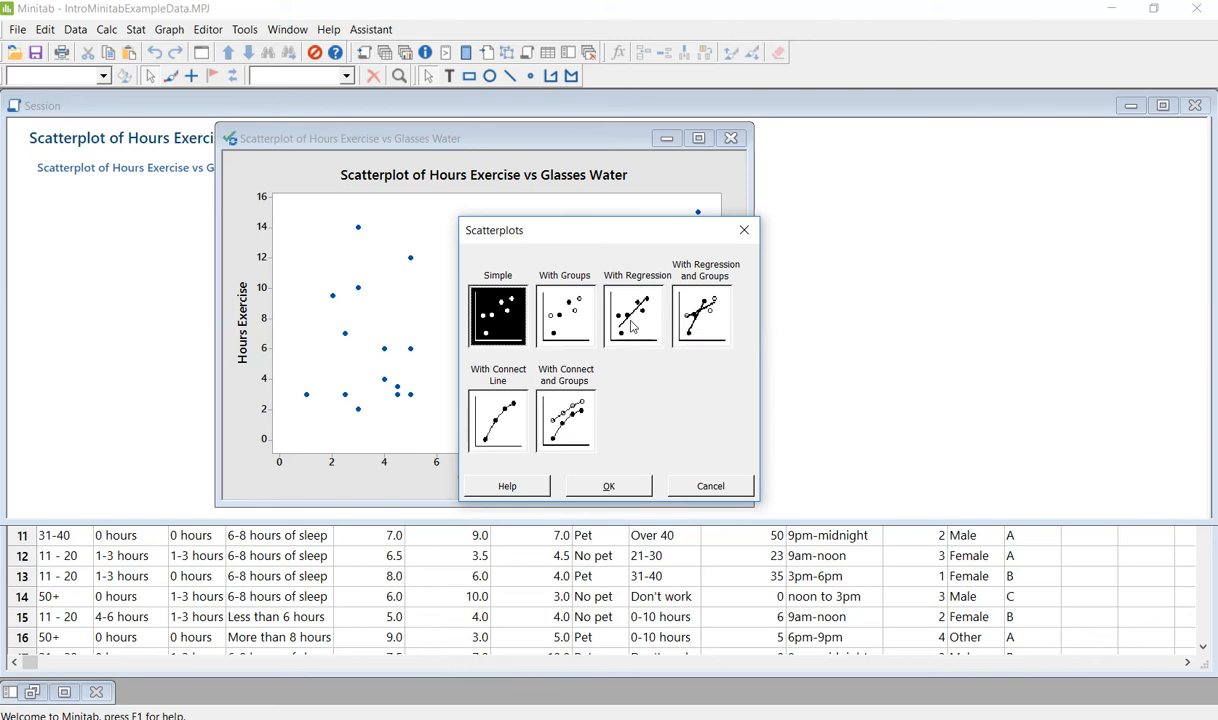
pyautogui.click(632, 315)
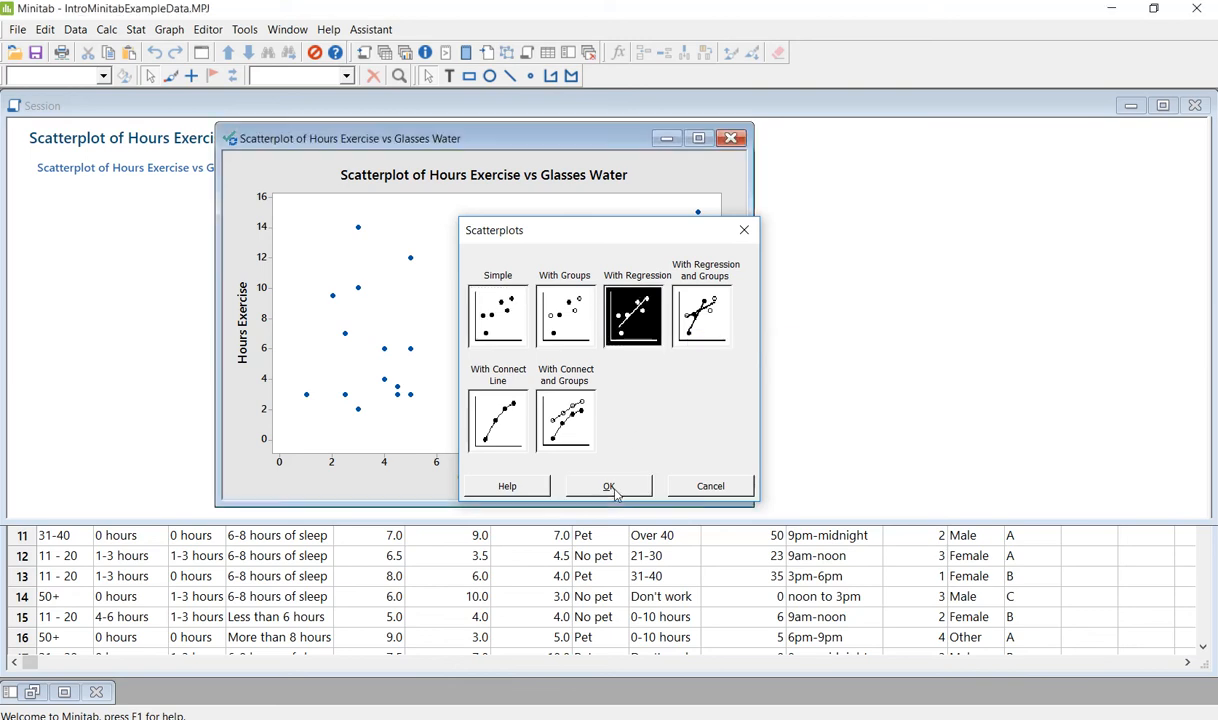
pyautogui.click(609, 486)
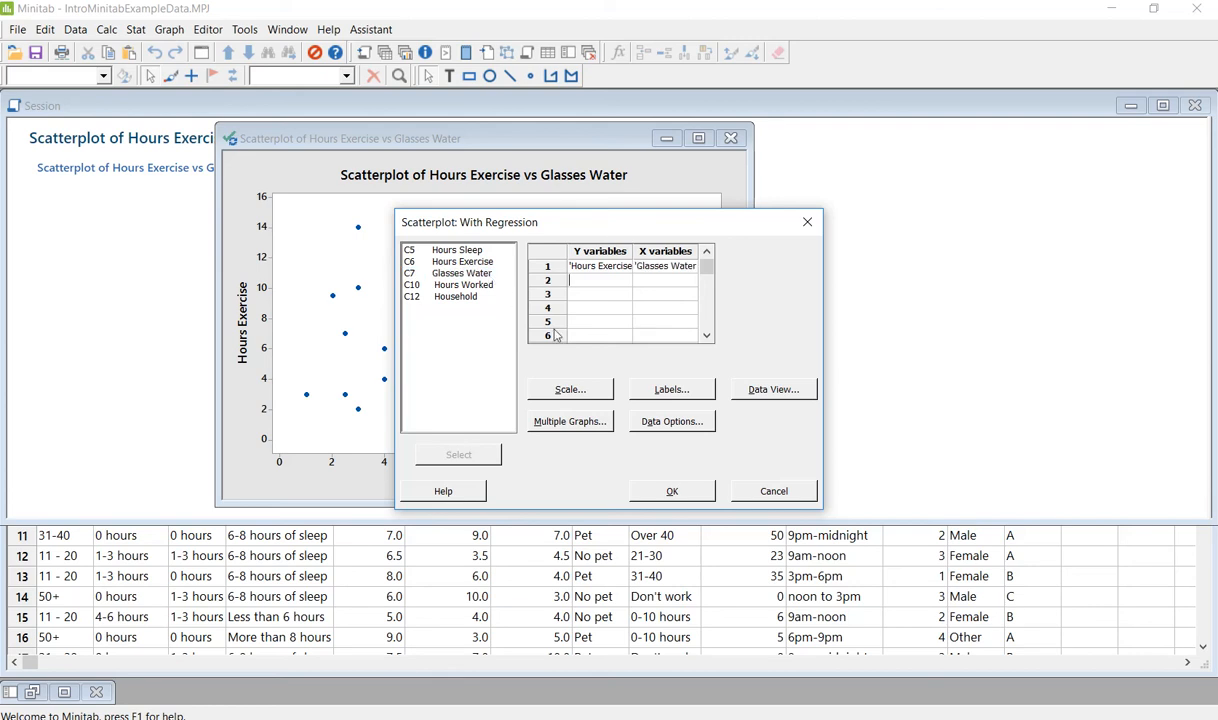
pyautogui.click(672, 491)
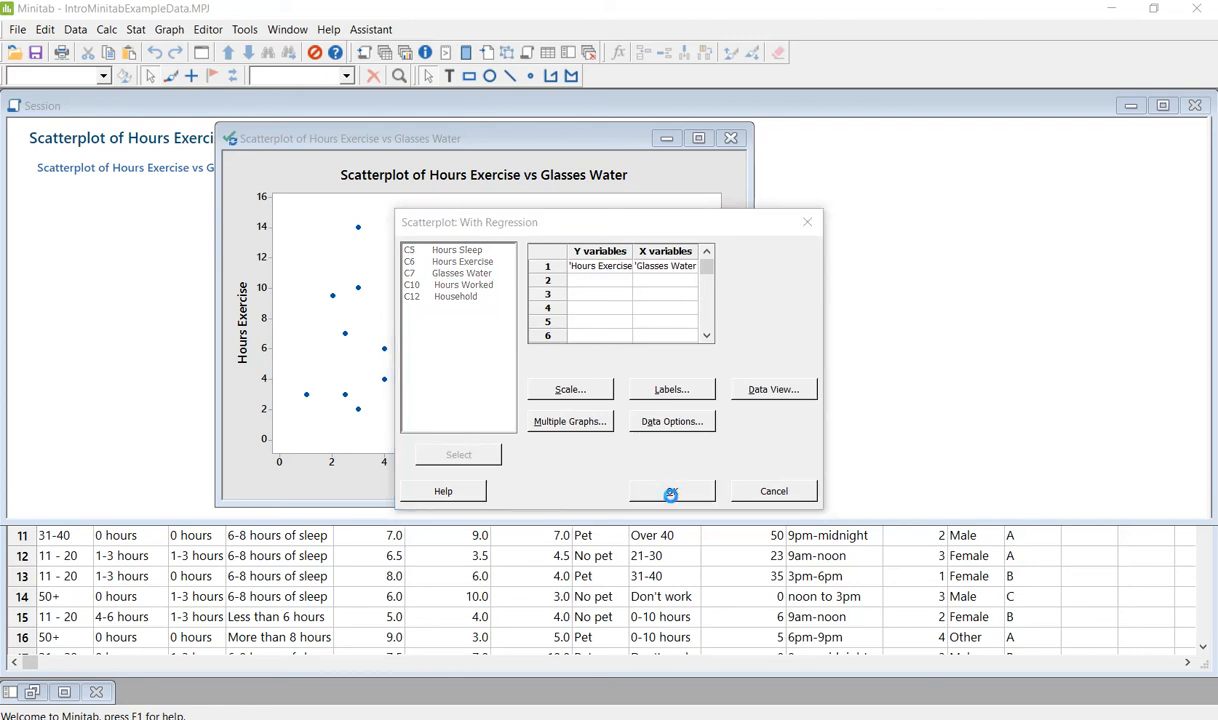
pyautogui.click(671, 491)
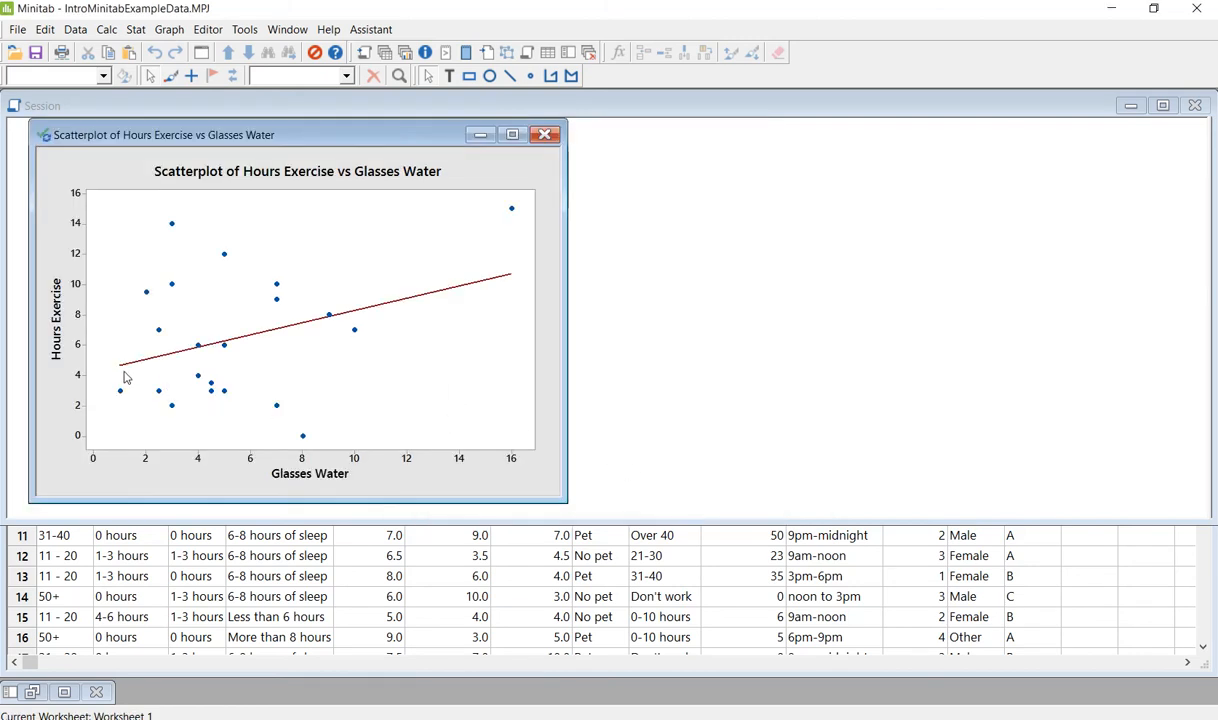
pyautogui.moveTo(150, 362)
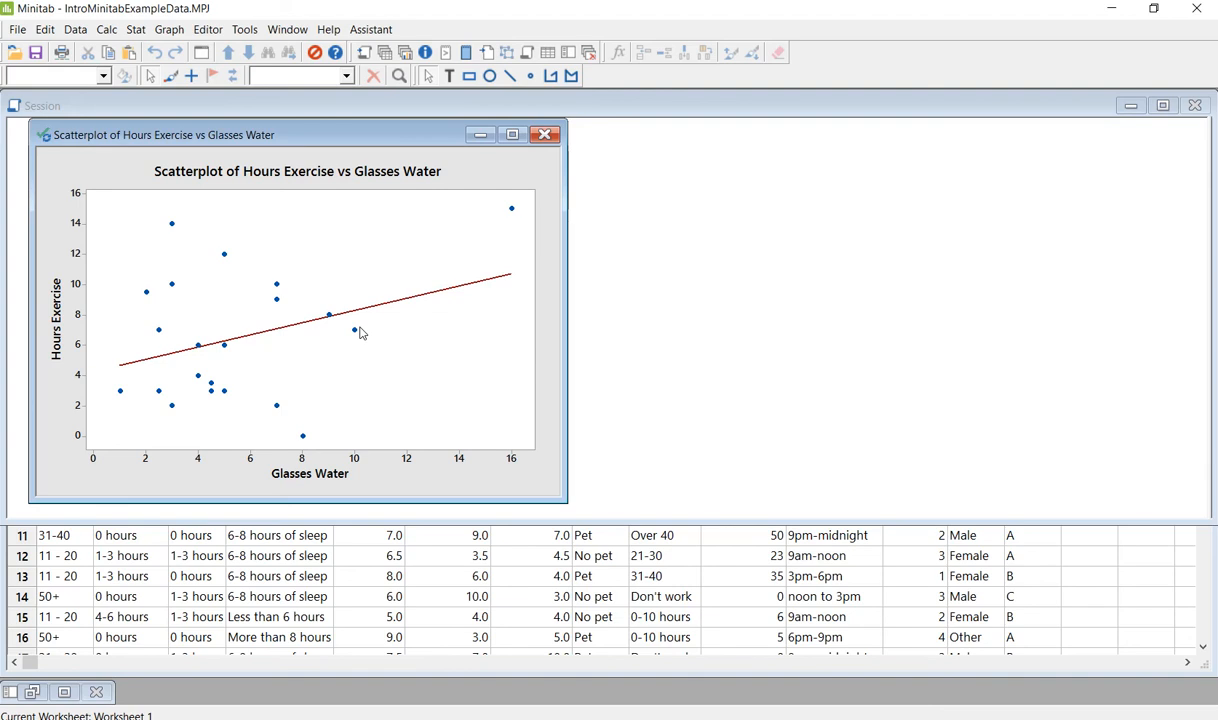
pyautogui.moveTo(347, 350)
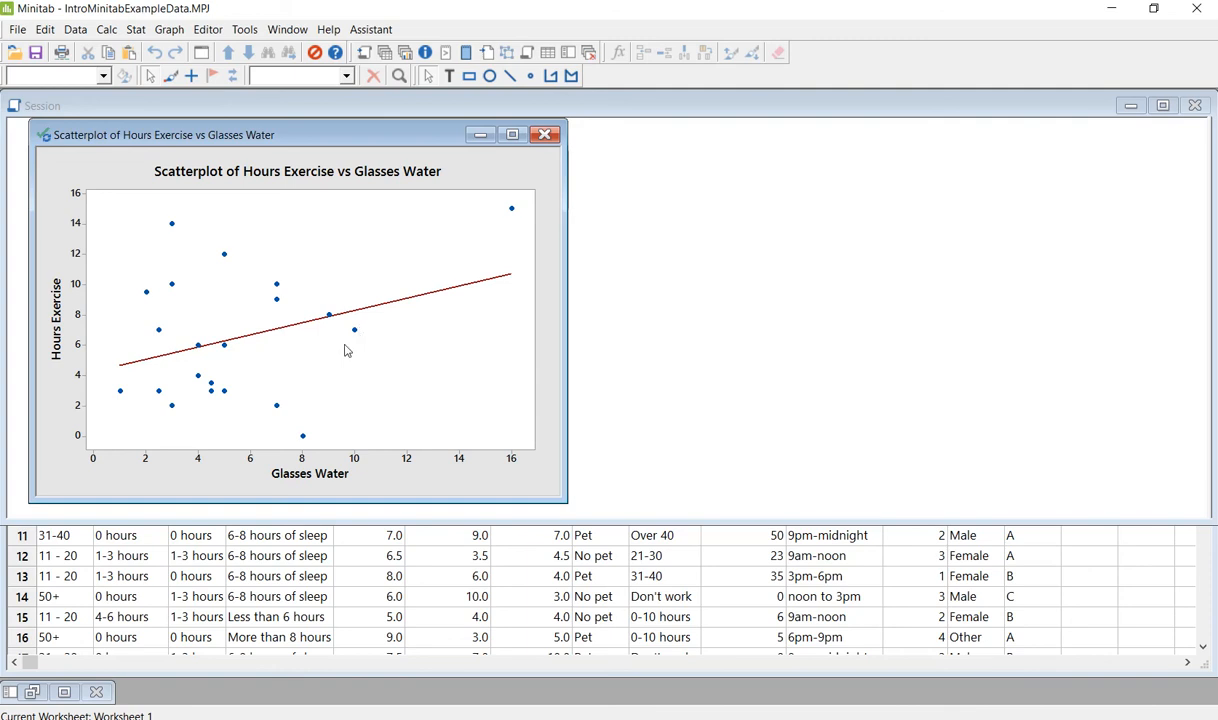
pyautogui.moveTo(472, 294)
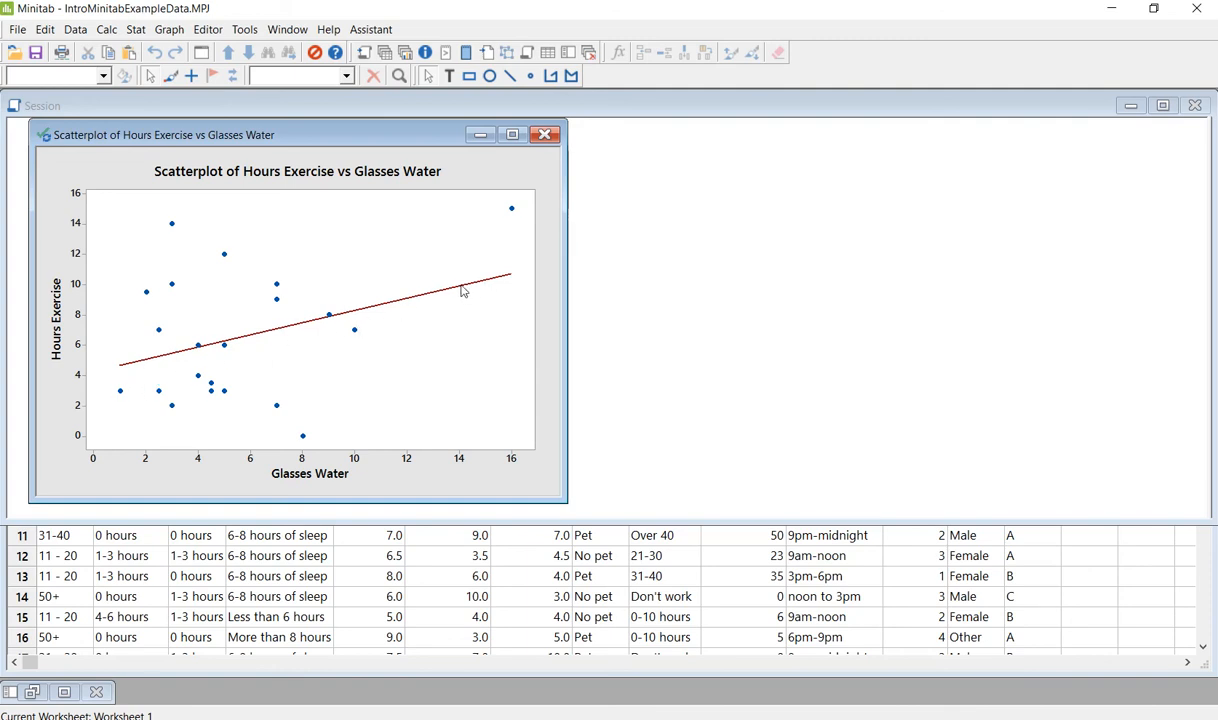
pyautogui.moveTo(462, 290)
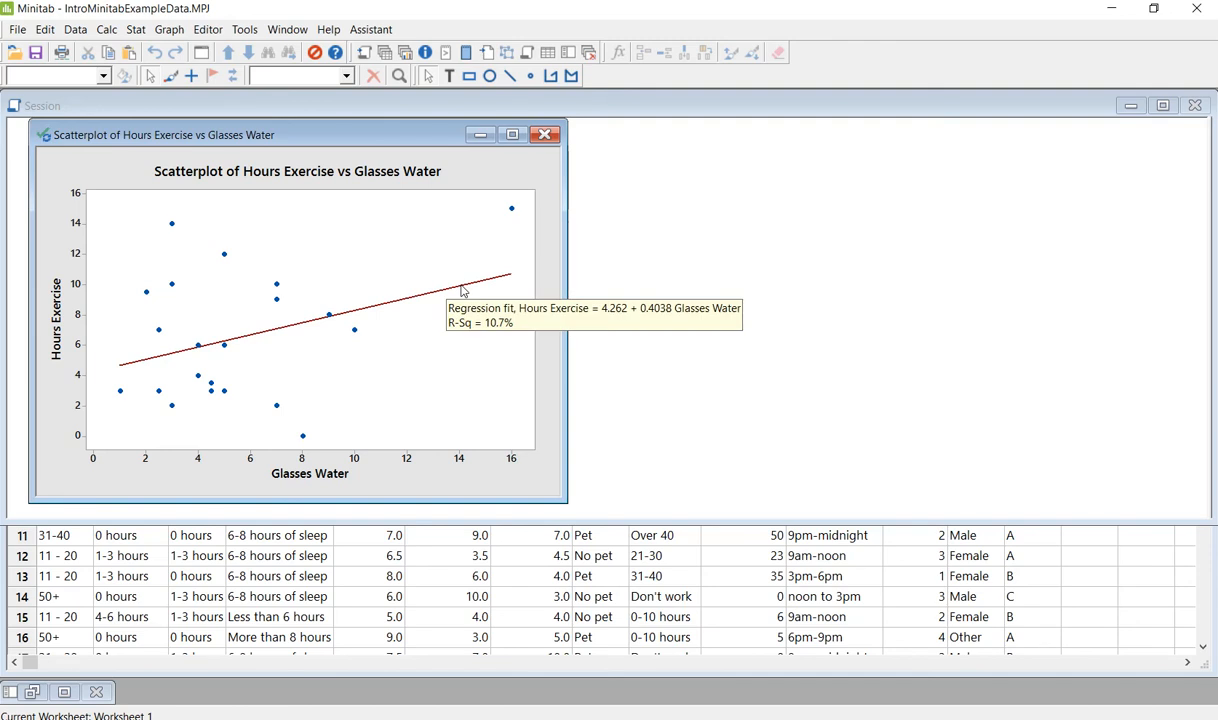
pyautogui.moveTo(168, 352)
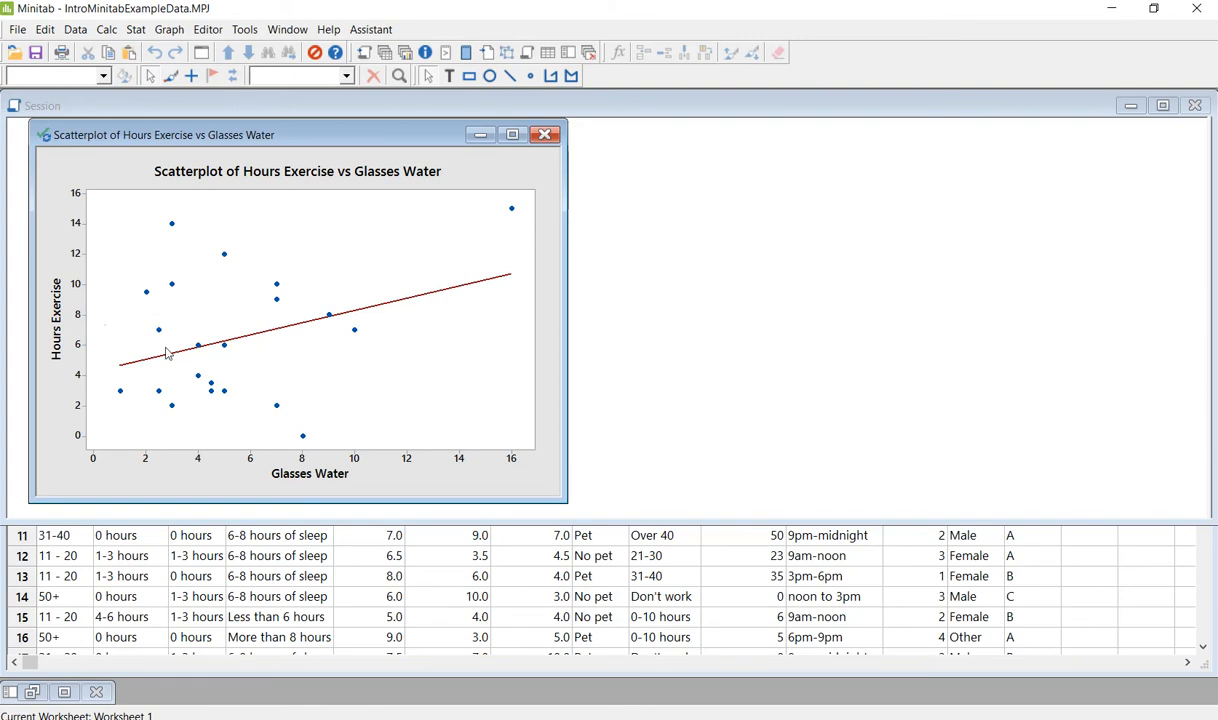
pyautogui.moveTo(138, 366)
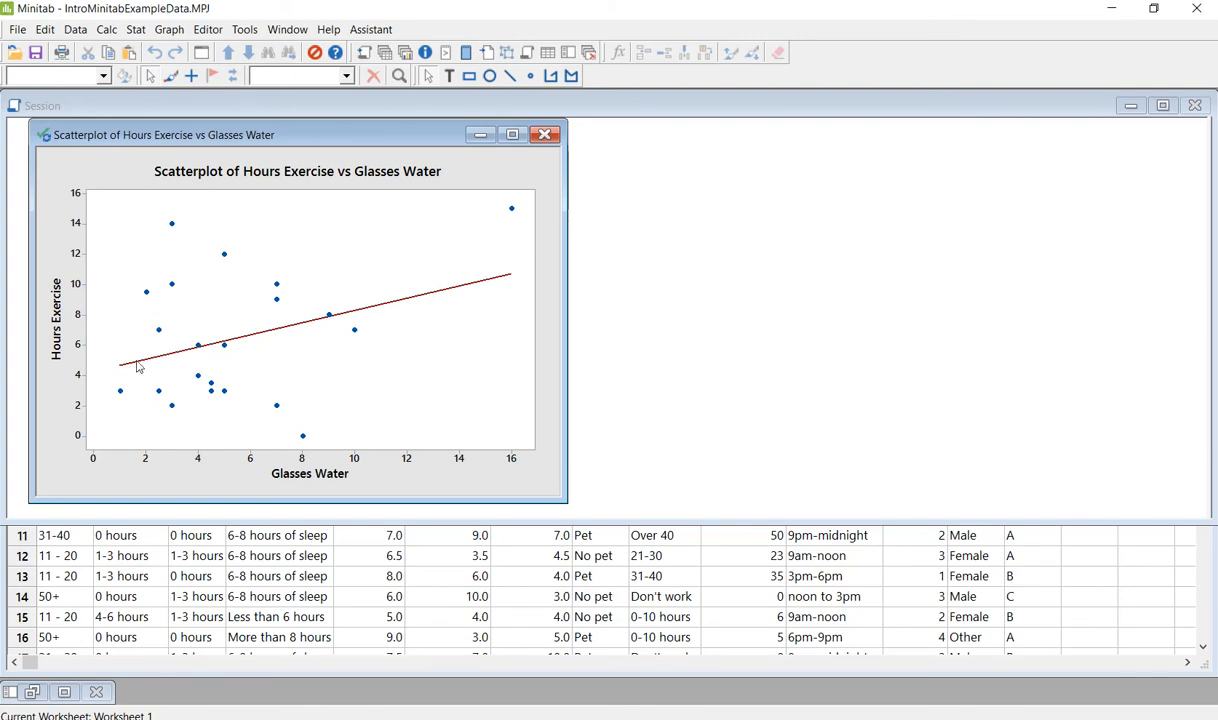
pyautogui.moveTo(152, 376)
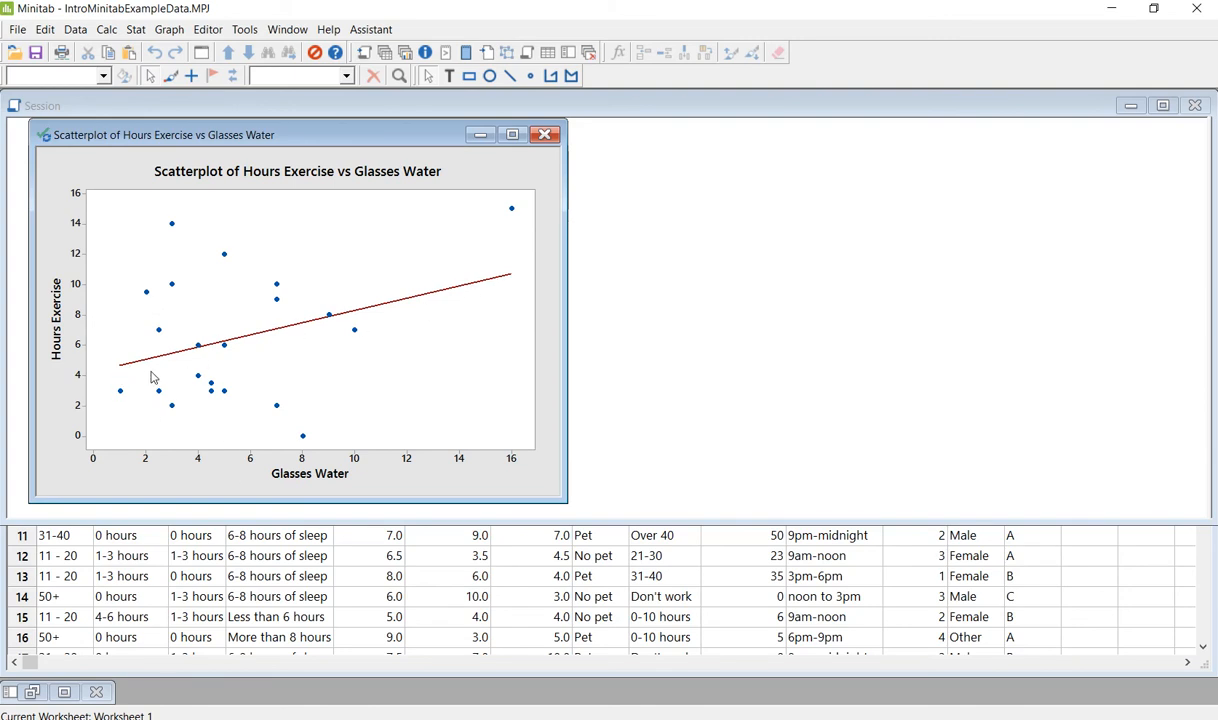
pyautogui.moveTo(309, 371)
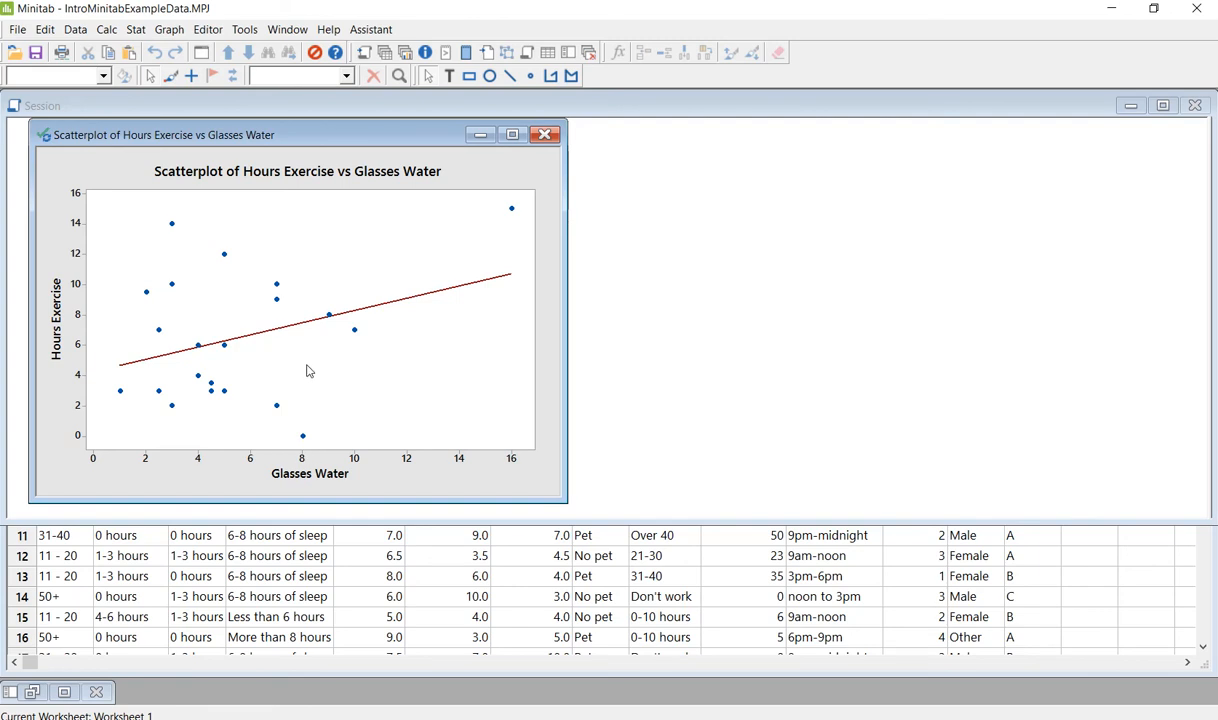
pyautogui.moveTo(287, 287)
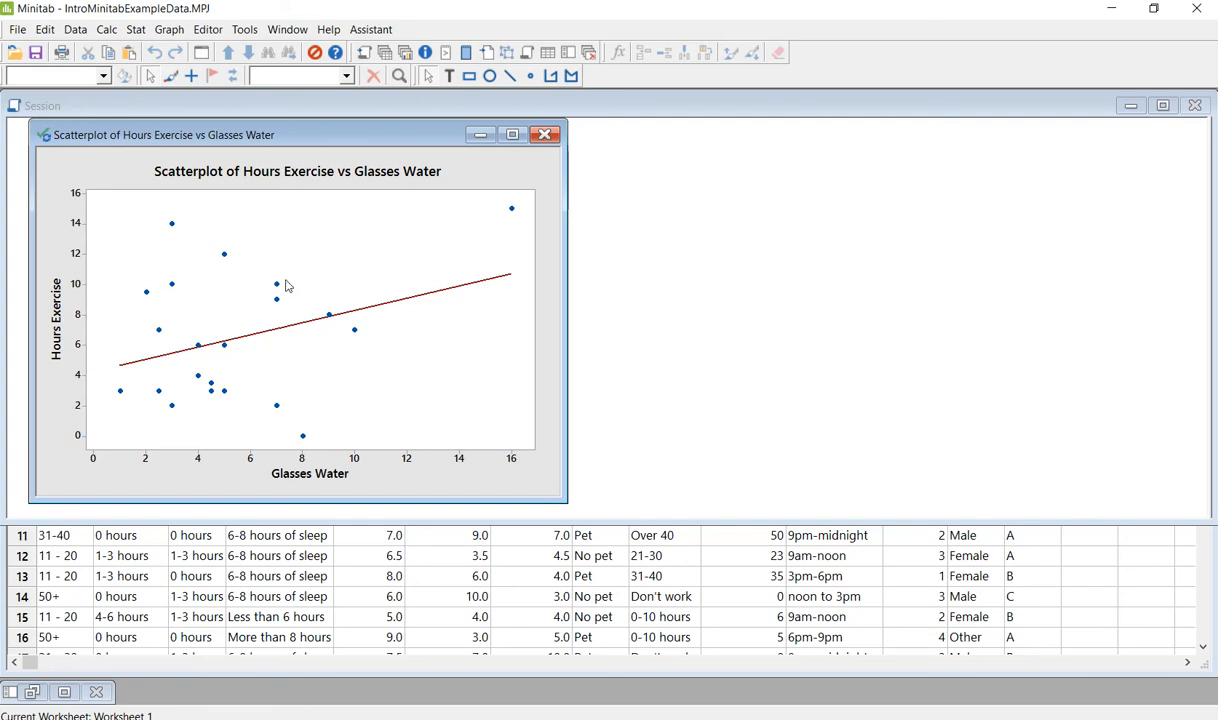
pyautogui.moveTo(120, 378)
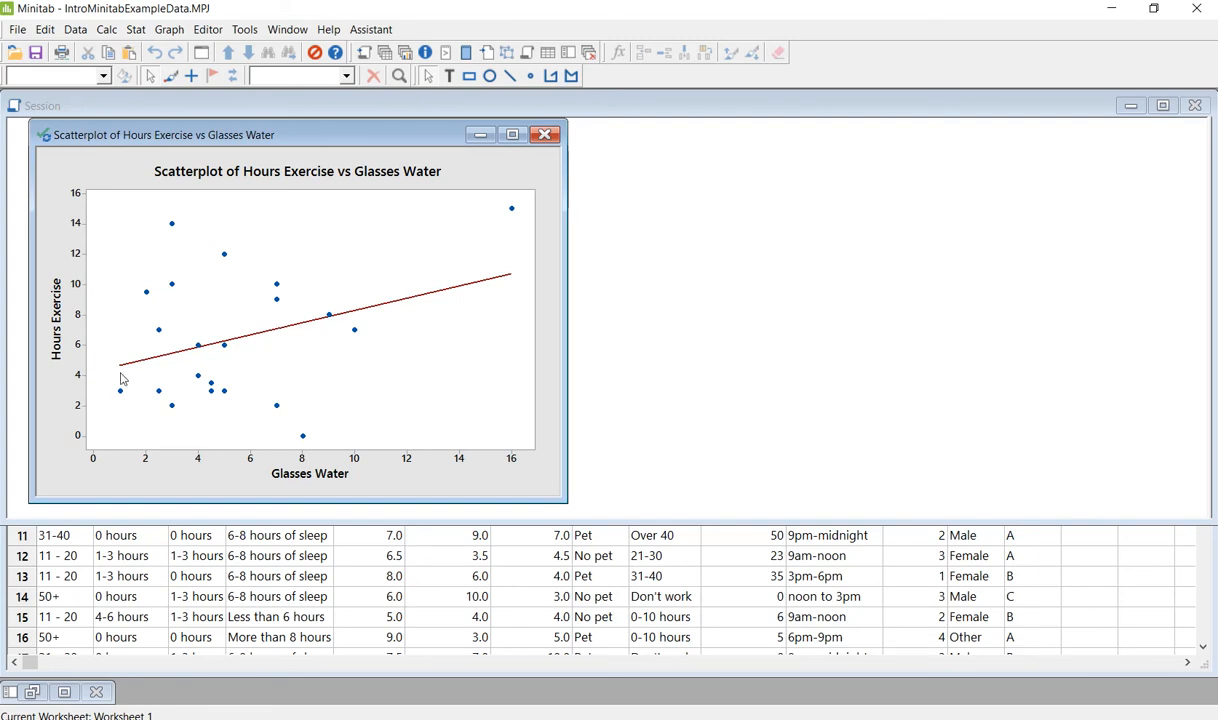
pyautogui.moveTo(130, 374)
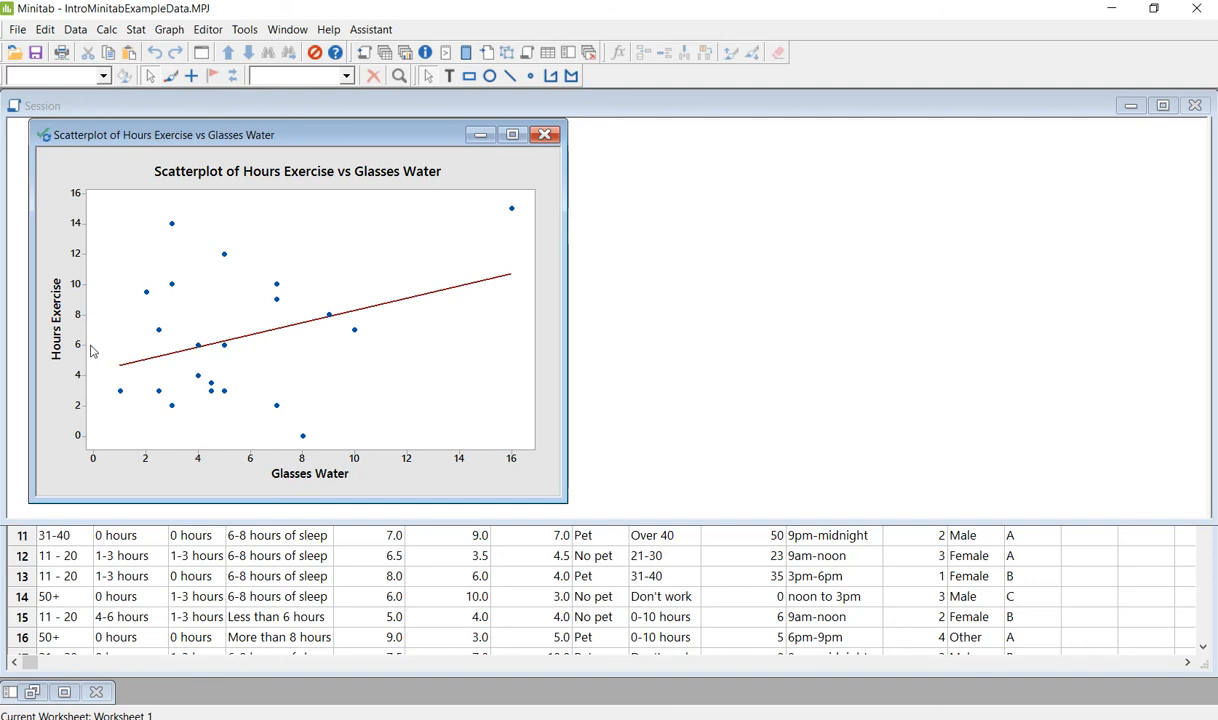
pyautogui.moveTo(428, 290)
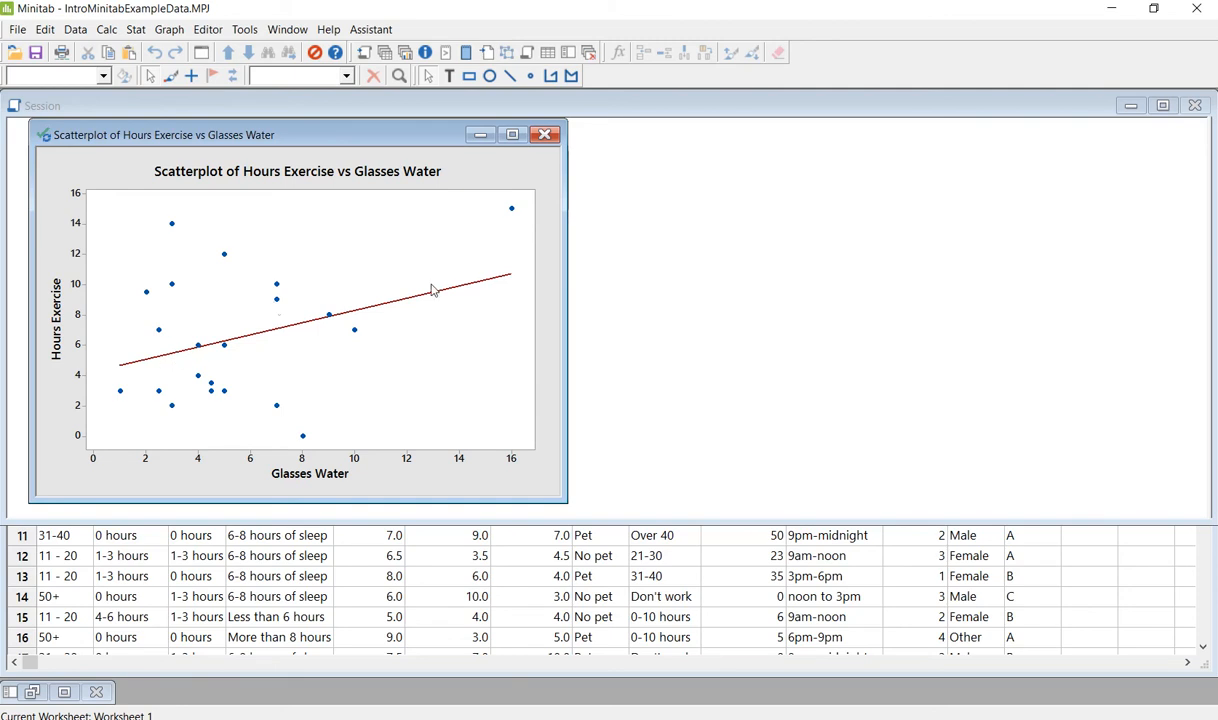
pyautogui.moveTo(197, 373)
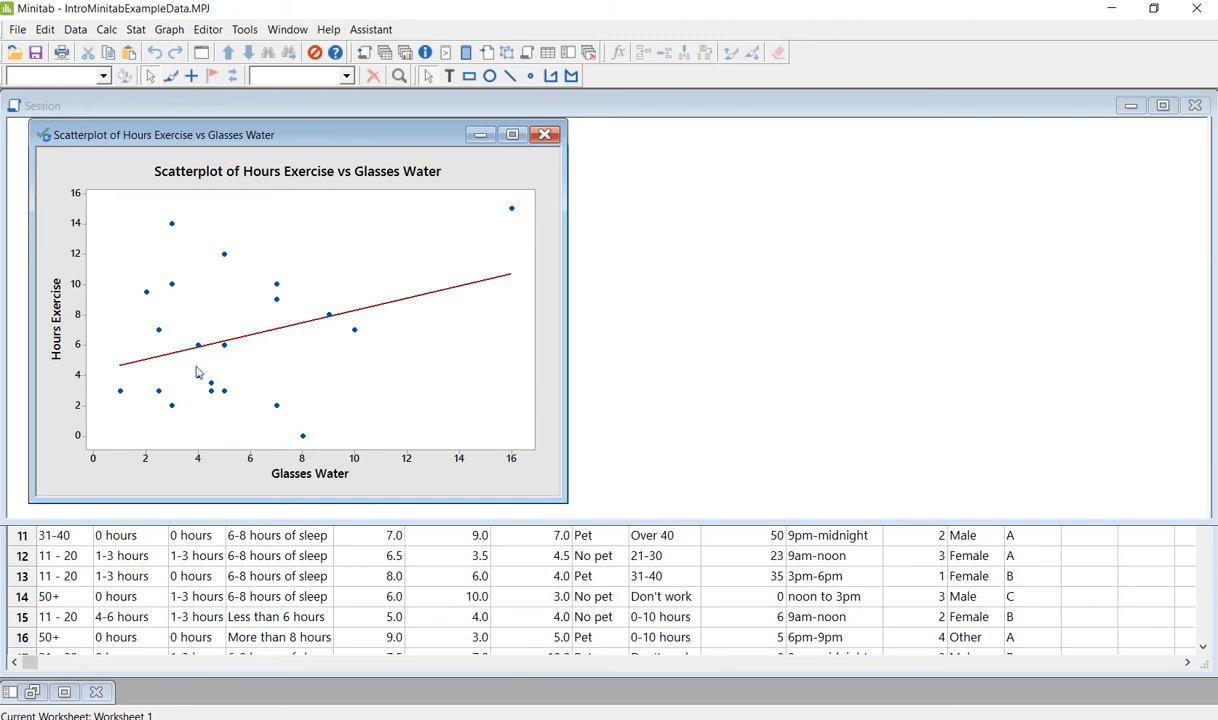
pyautogui.moveTo(358, 421)
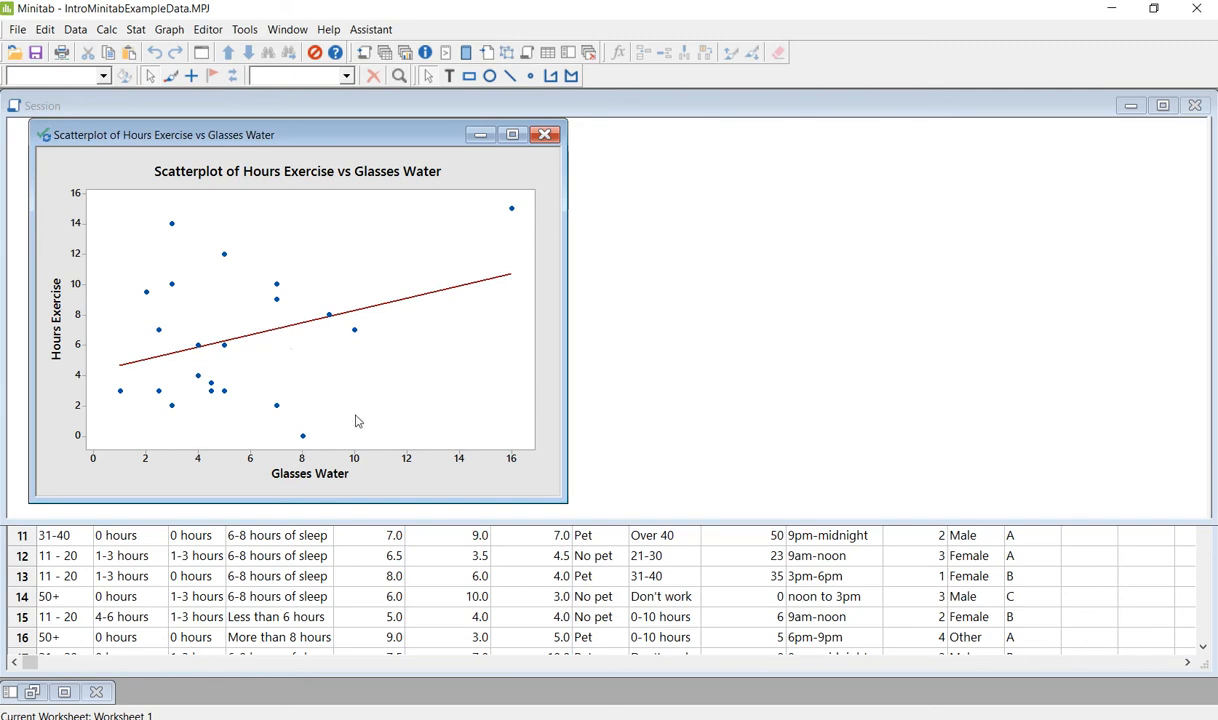
pyautogui.moveTo(393, 414)
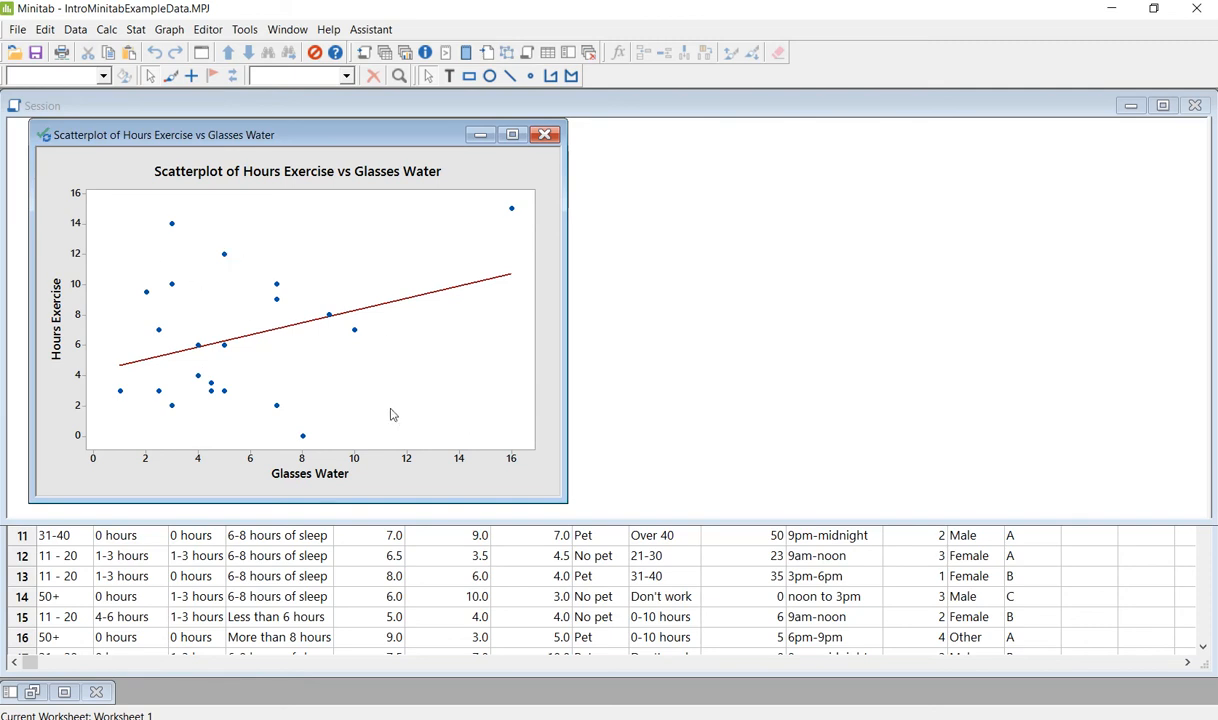
pyautogui.moveTo(210, 362)
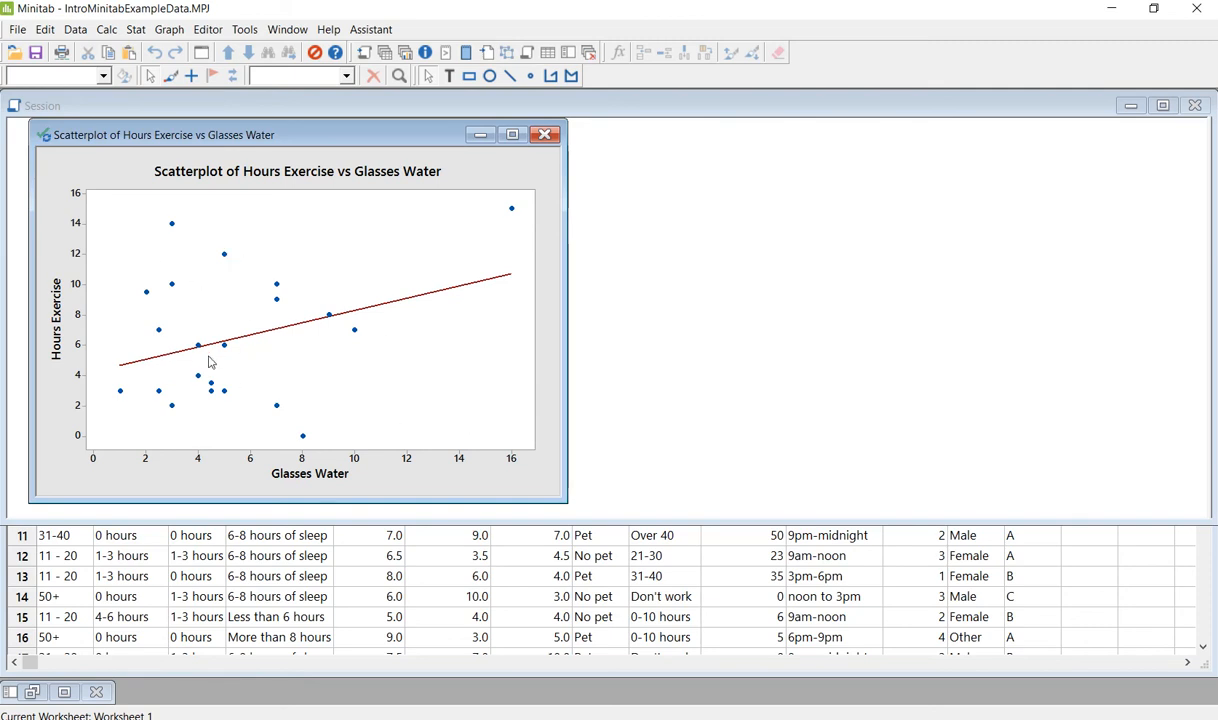
pyautogui.moveTo(127, 376)
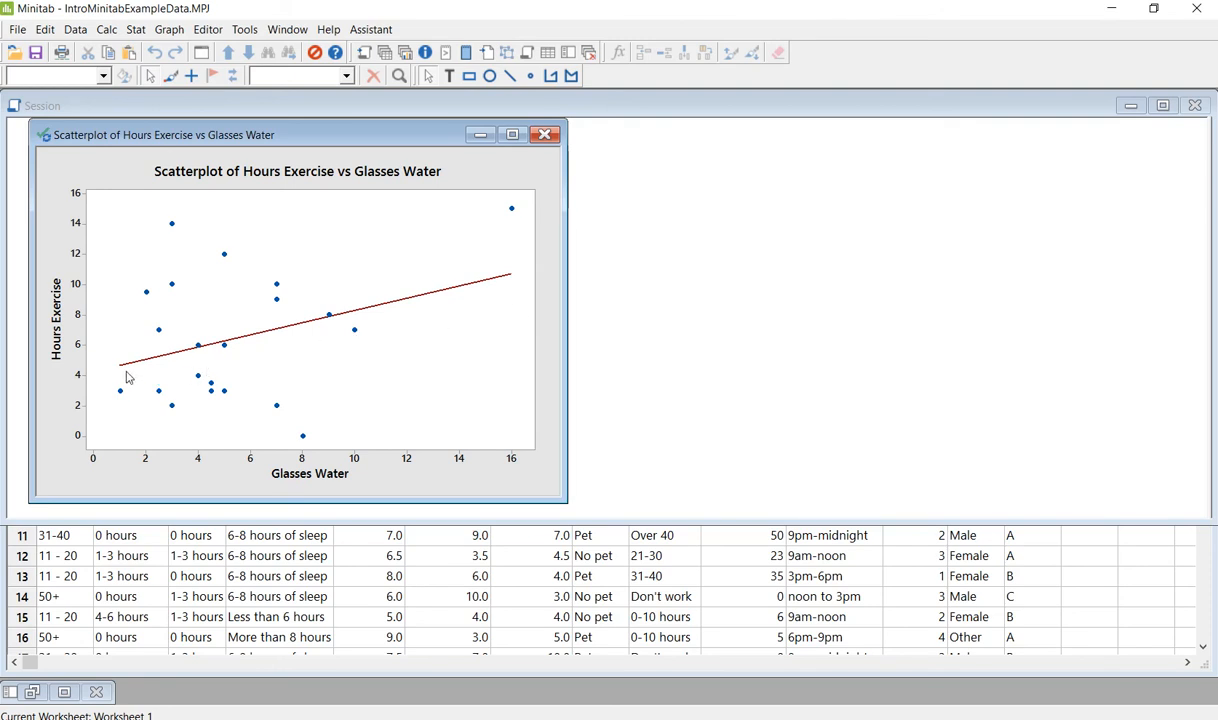
pyautogui.moveTo(109, 447)
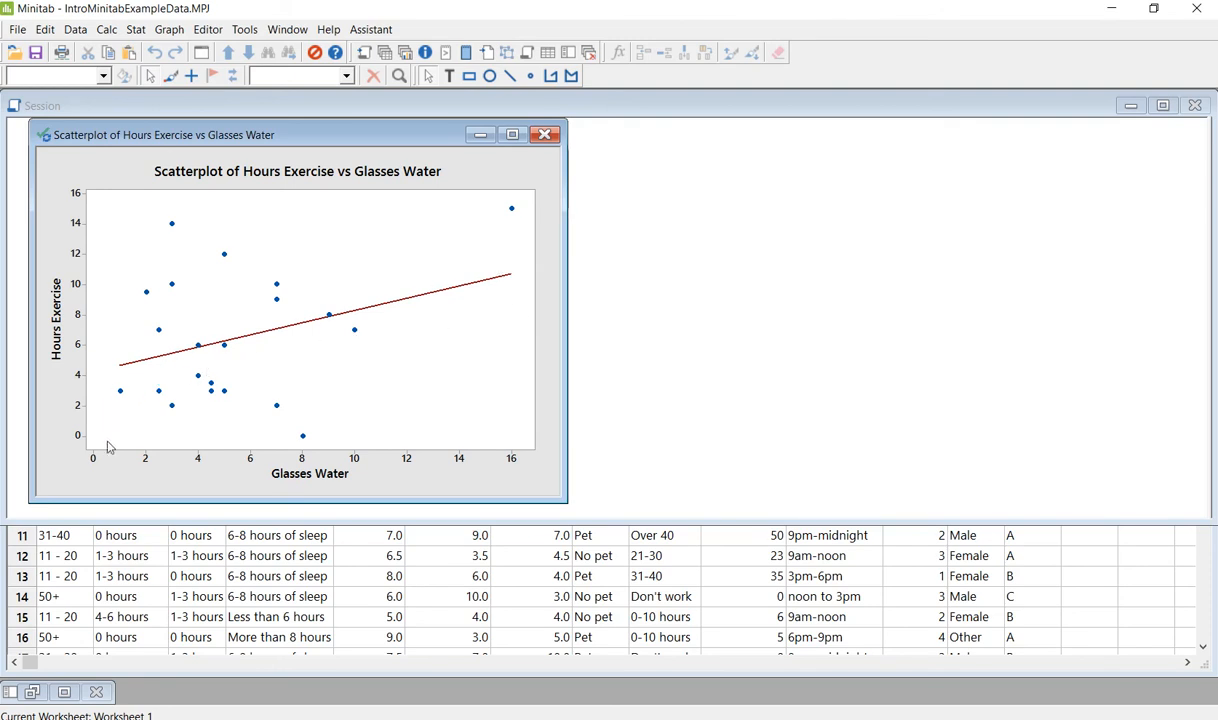
pyautogui.moveTo(536, 220)
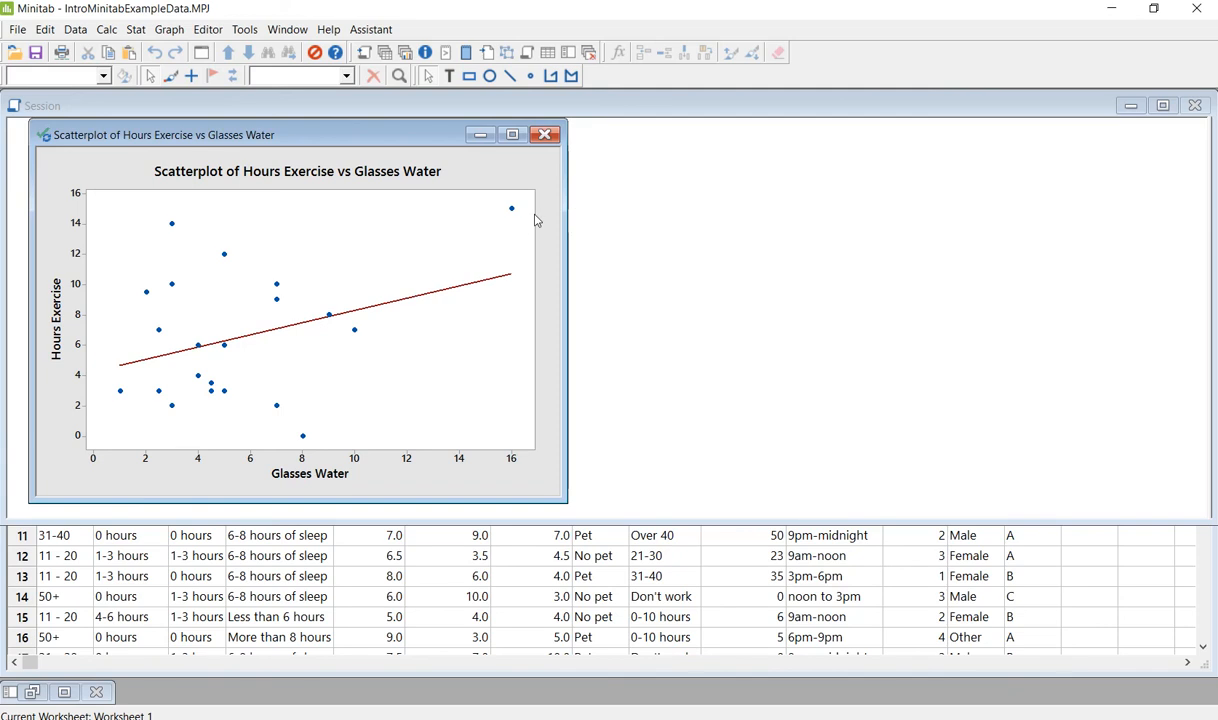
pyautogui.moveTo(467, 397)
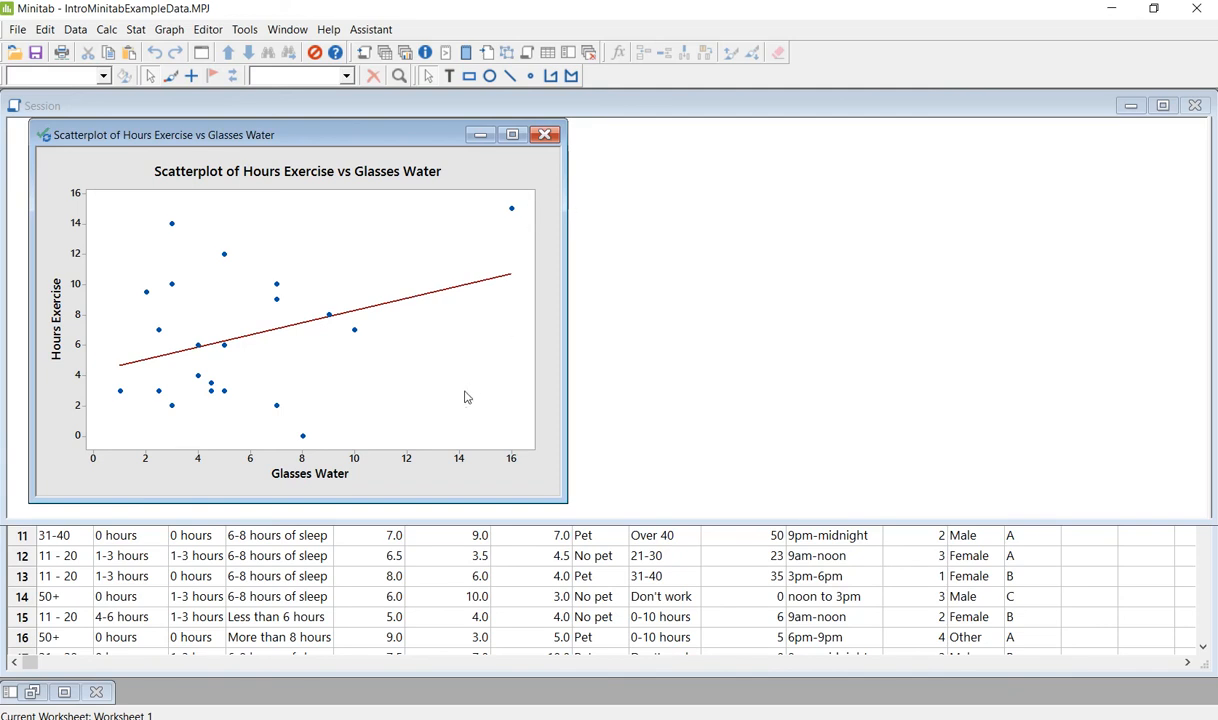
pyautogui.moveTo(380, 355)
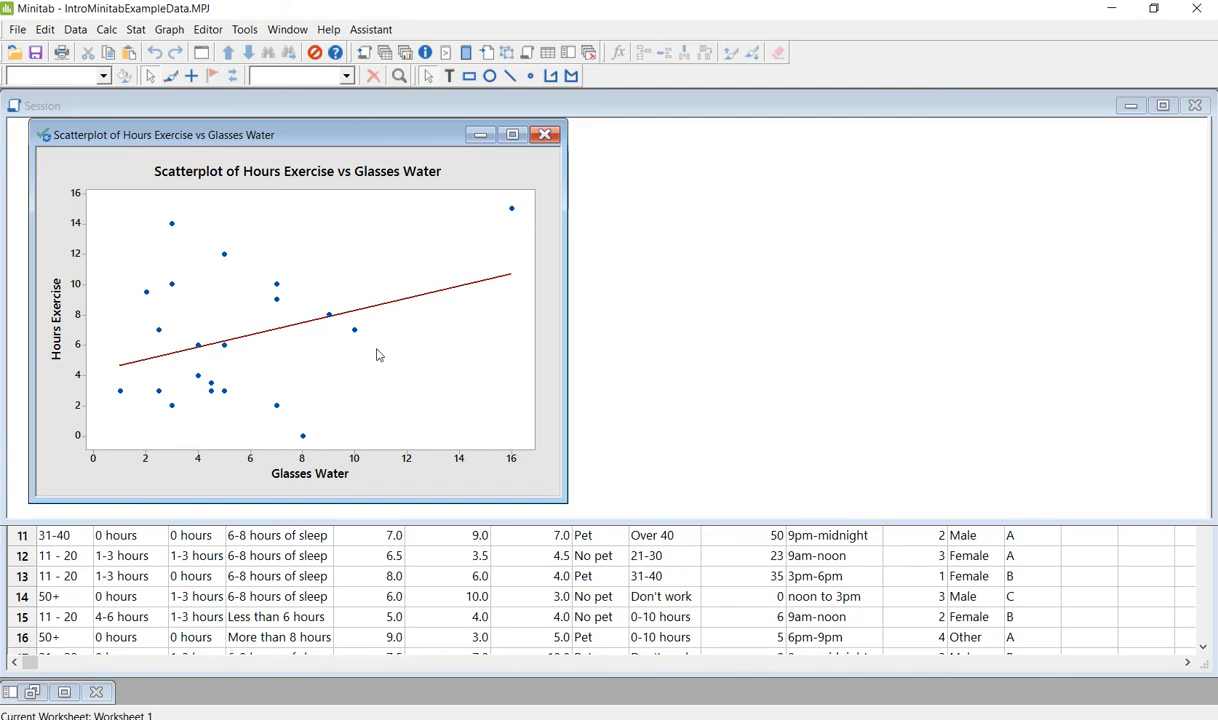
pyautogui.moveTo(507, 432)
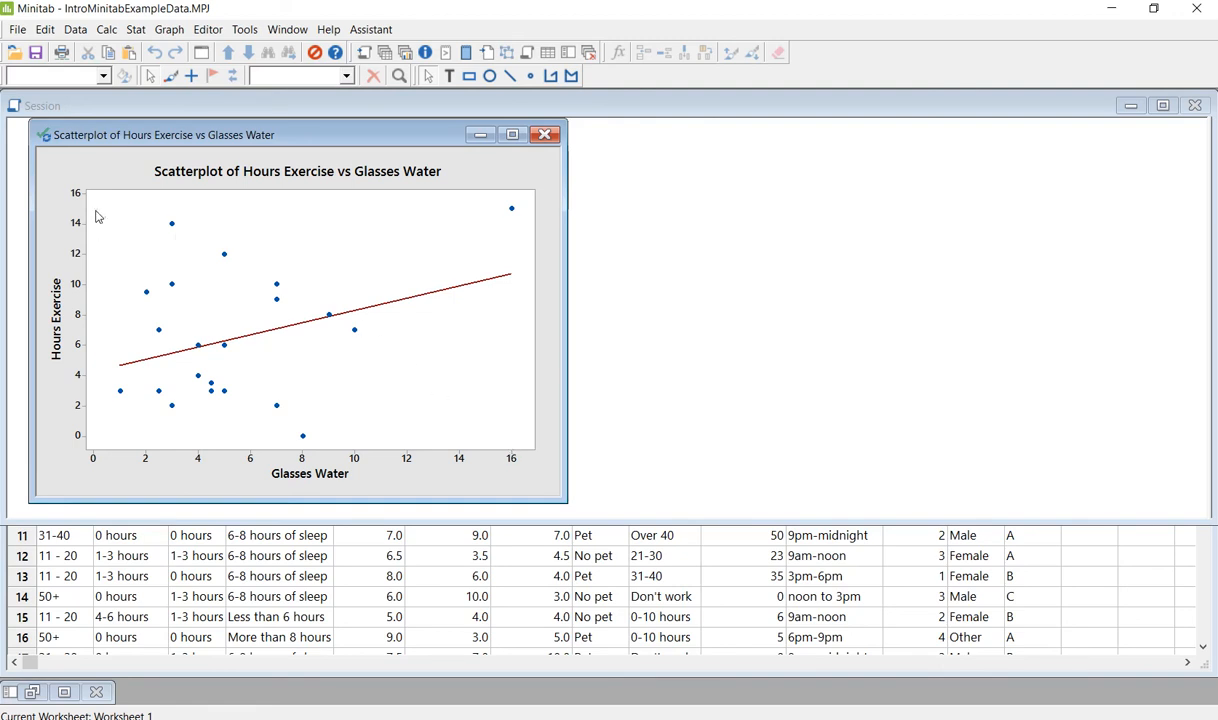
pyautogui.moveTo(451, 413)
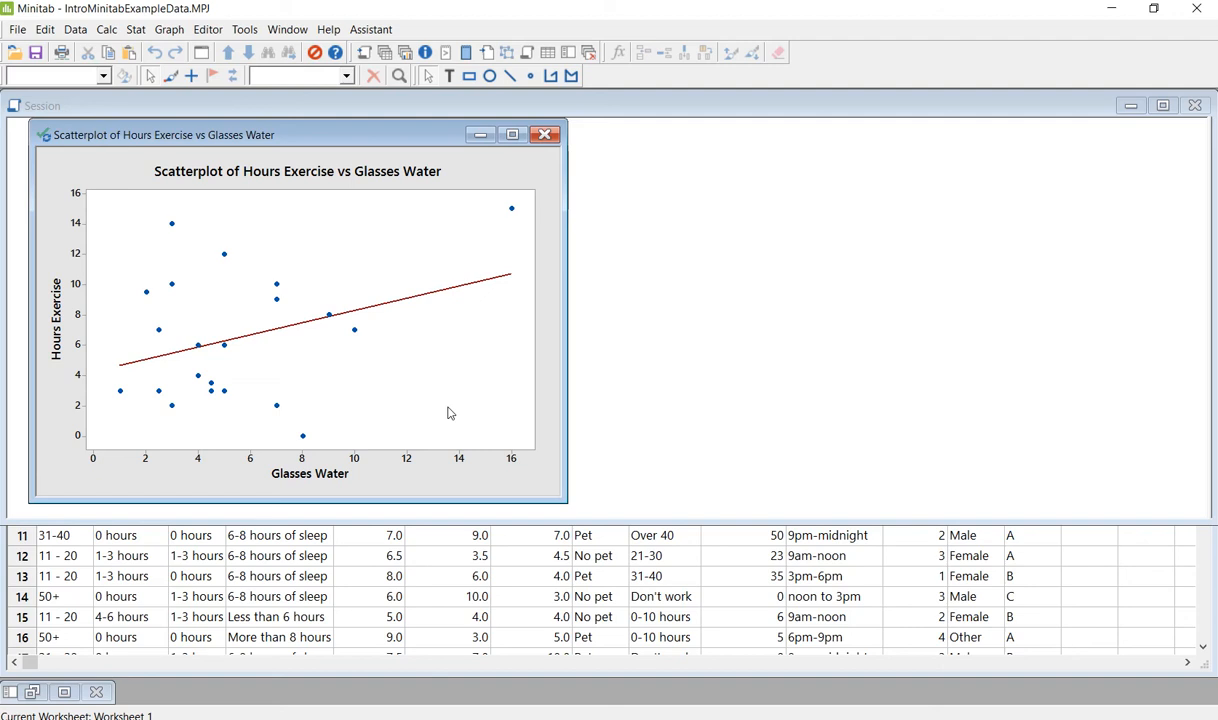
pyautogui.moveTo(503, 391)
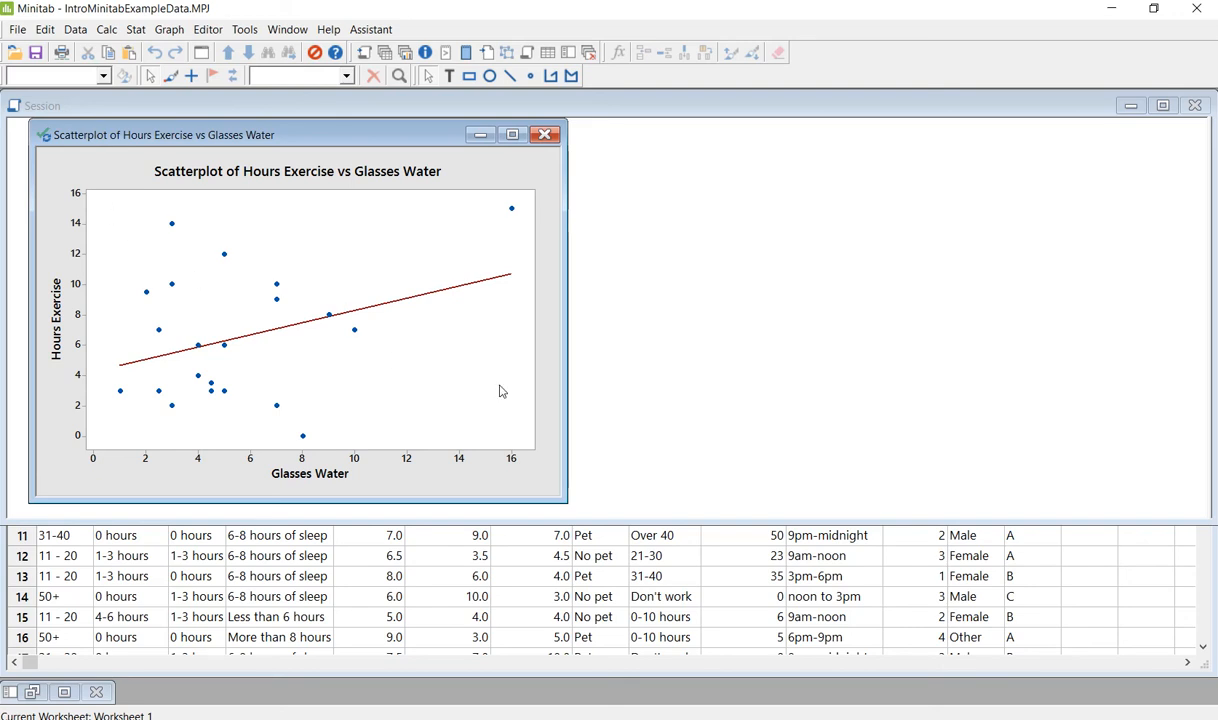